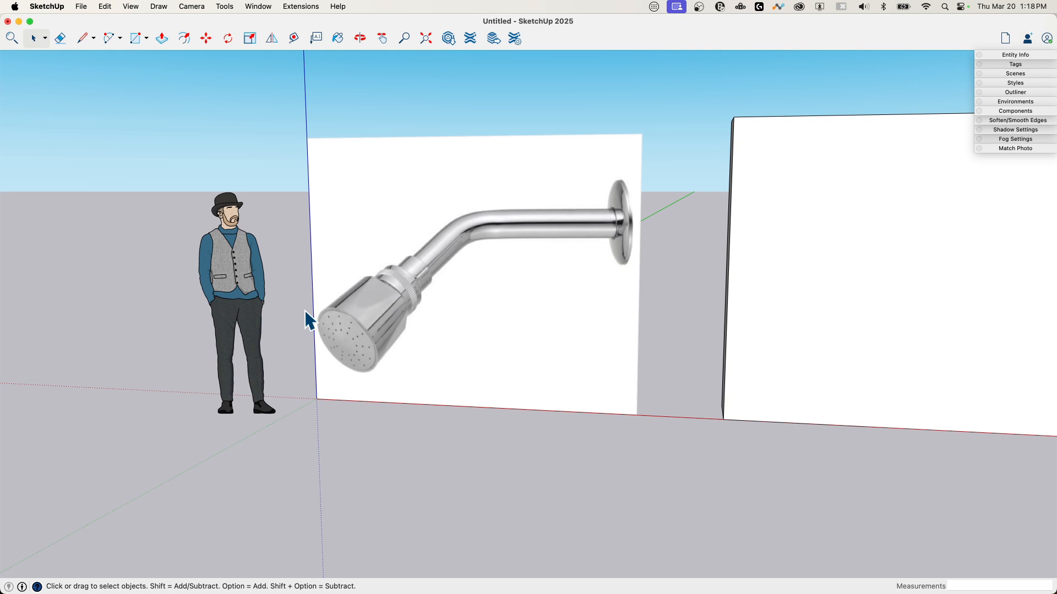
{"action": "mouse_move", "coordinate": [581, 263]}
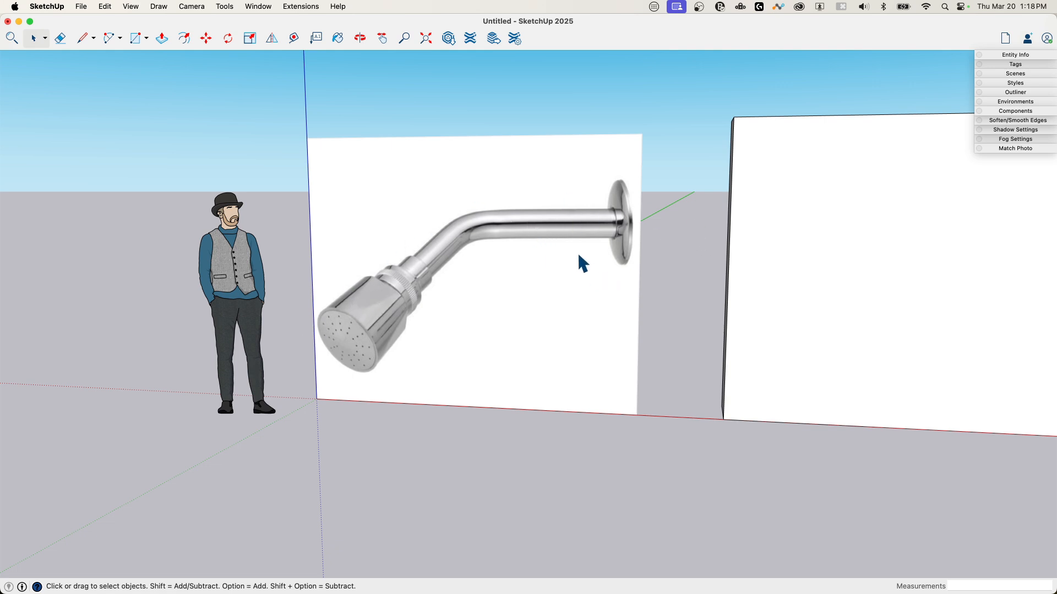
{"action": "mouse_move", "coordinate": [630, 257]}
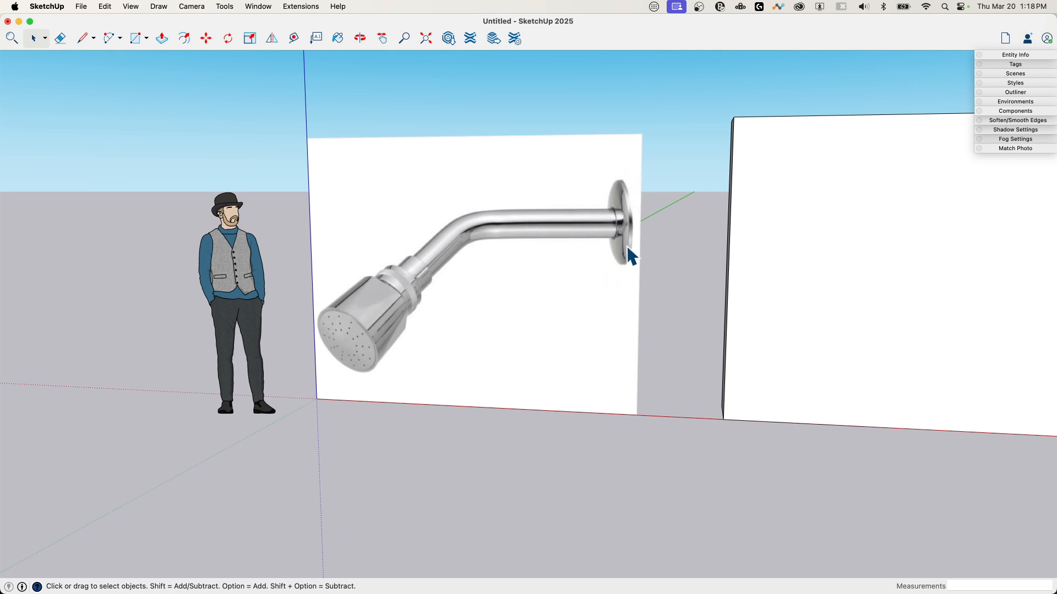
{"action": "mouse_move", "coordinate": [434, 264]}
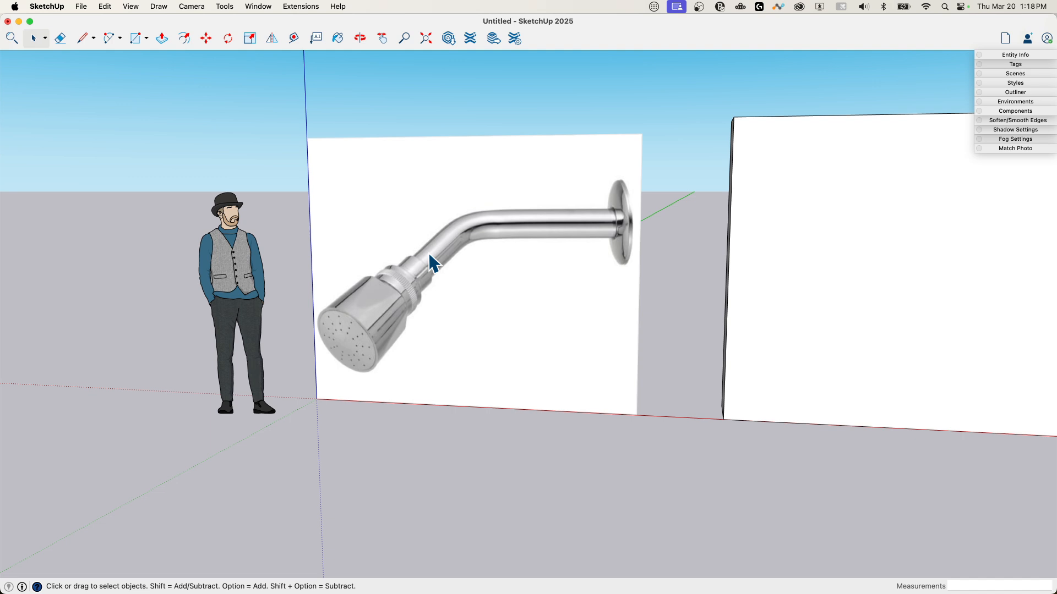
{"action": "mouse_move", "coordinate": [464, 232]}
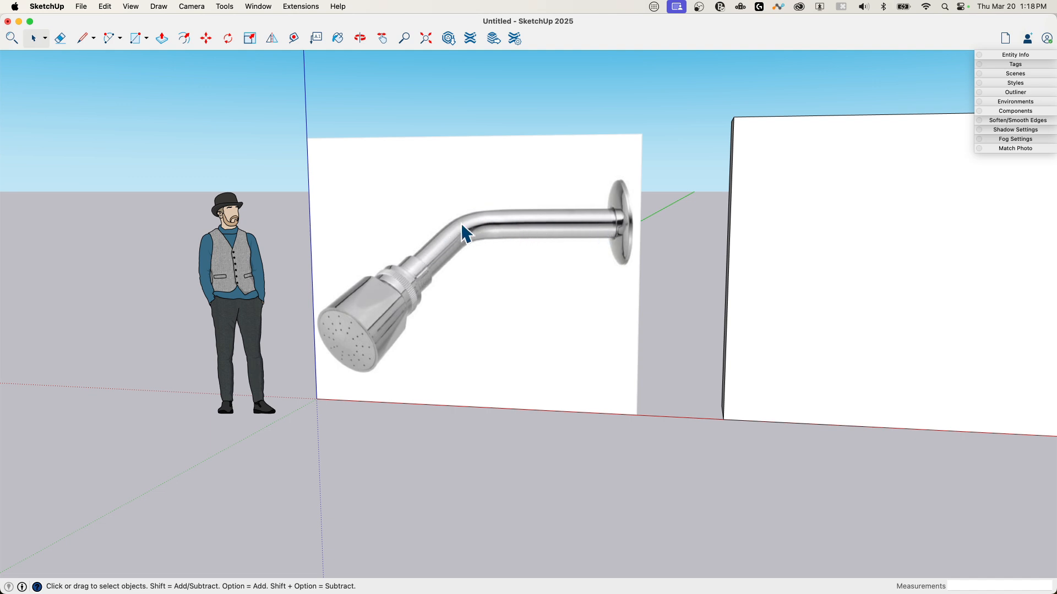
{"action": "mouse_move", "coordinate": [404, 272]}
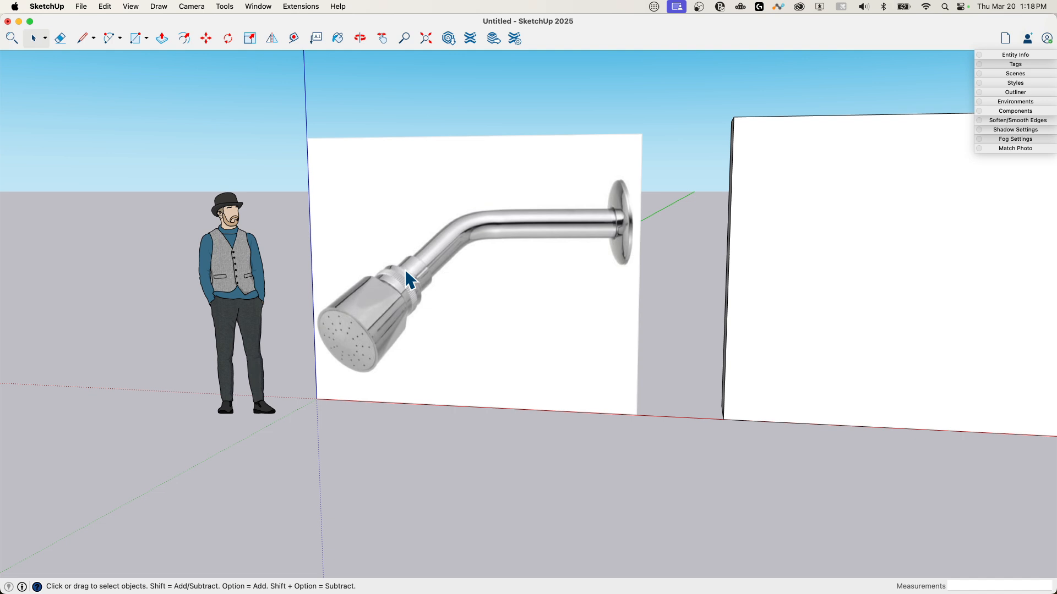
{"action": "mouse_move", "coordinate": [384, 290]}
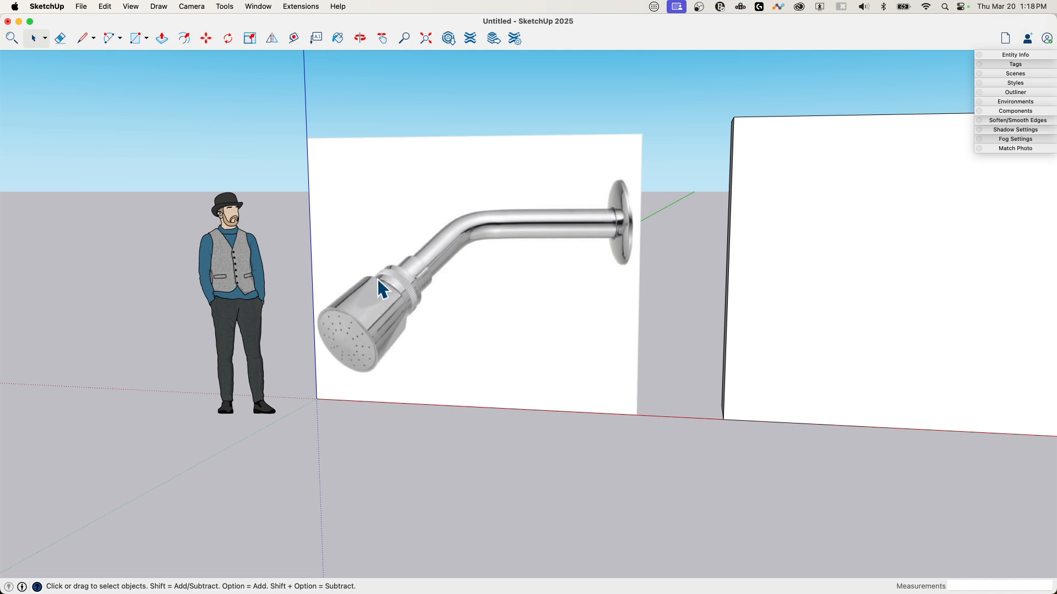
{"action": "mouse_move", "coordinate": [327, 320]}
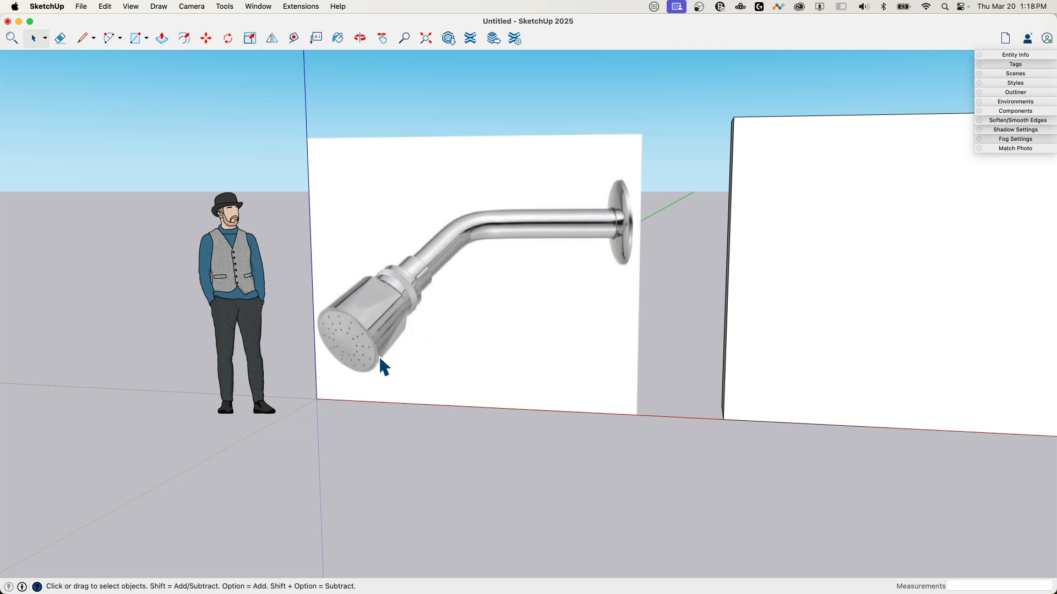
{"action": "mouse_move", "coordinate": [350, 346]}
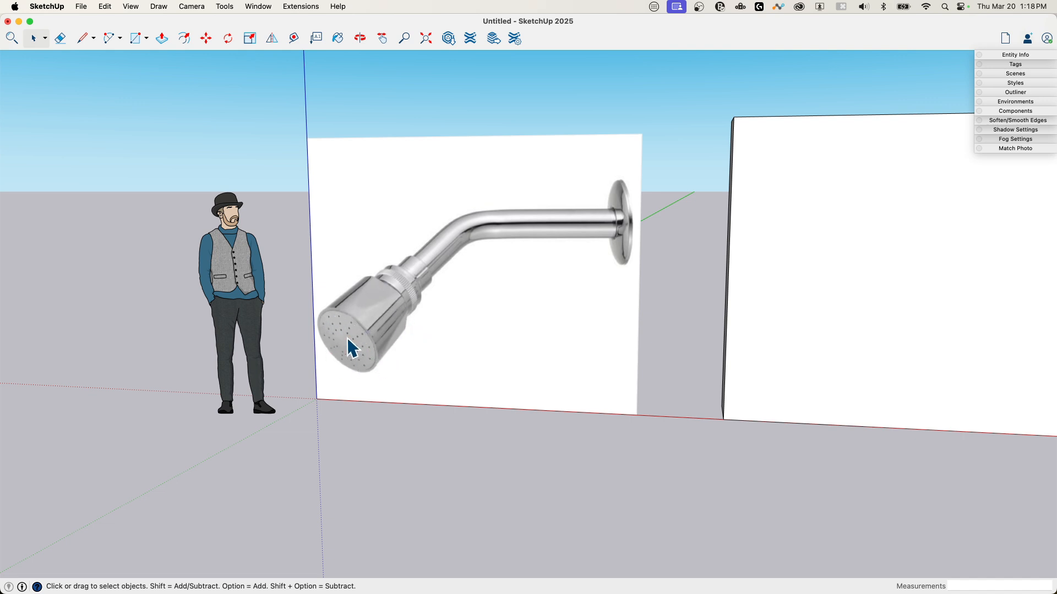
{"action": "mouse_move", "coordinate": [362, 340]}
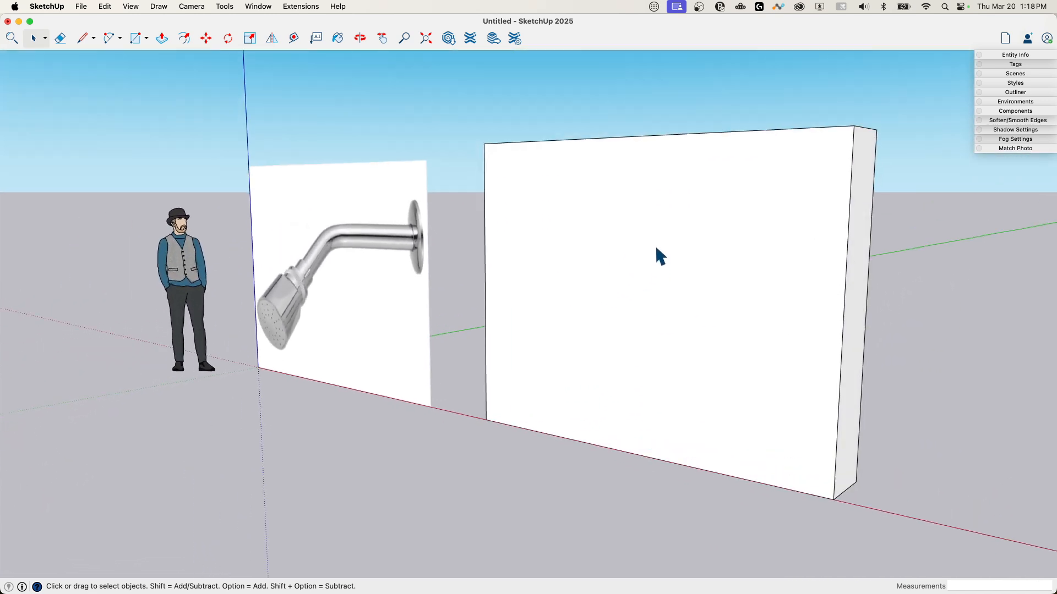
Step: Face the blank wall and start a circle near its top for the wall plate
{"action": "left_click_drag", "start_coordinate": [659, 257], "coordinate": [680, 235]}
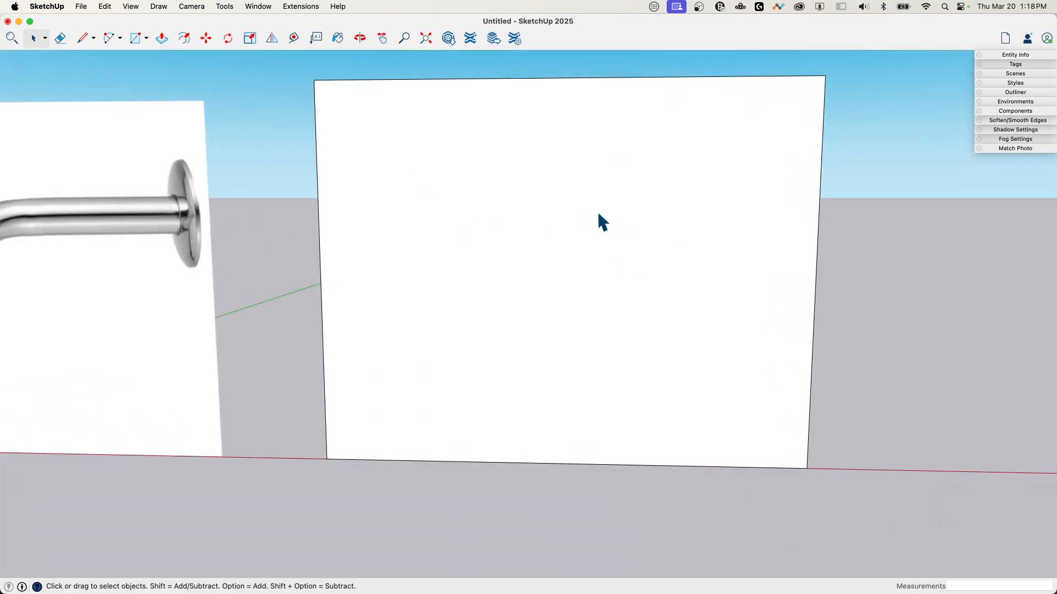
{"action": "left_click", "coordinate": [135, 38]}
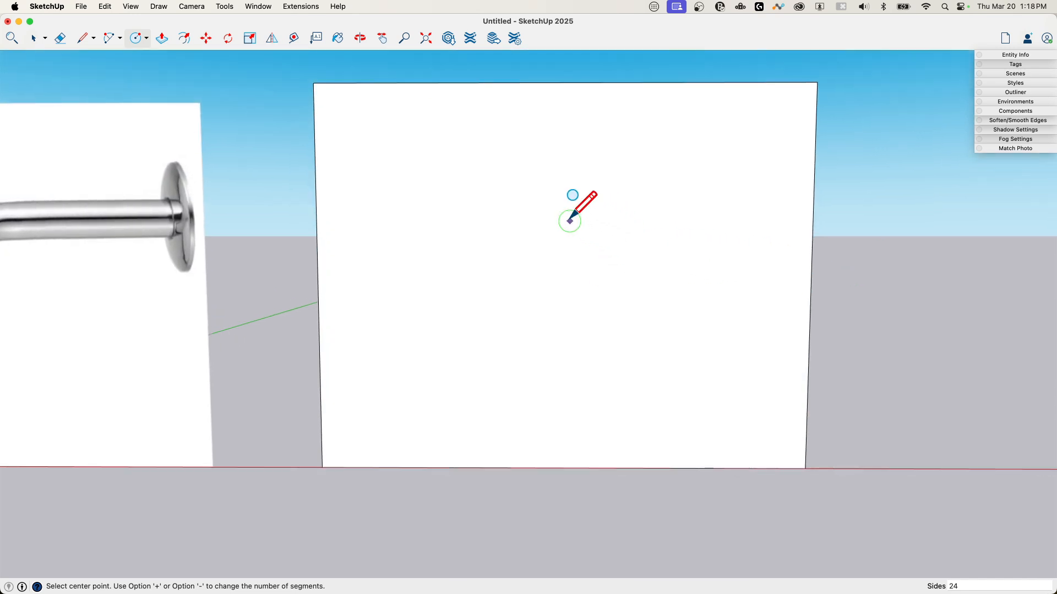
{"action": "mouse_move", "coordinate": [939, 557]}
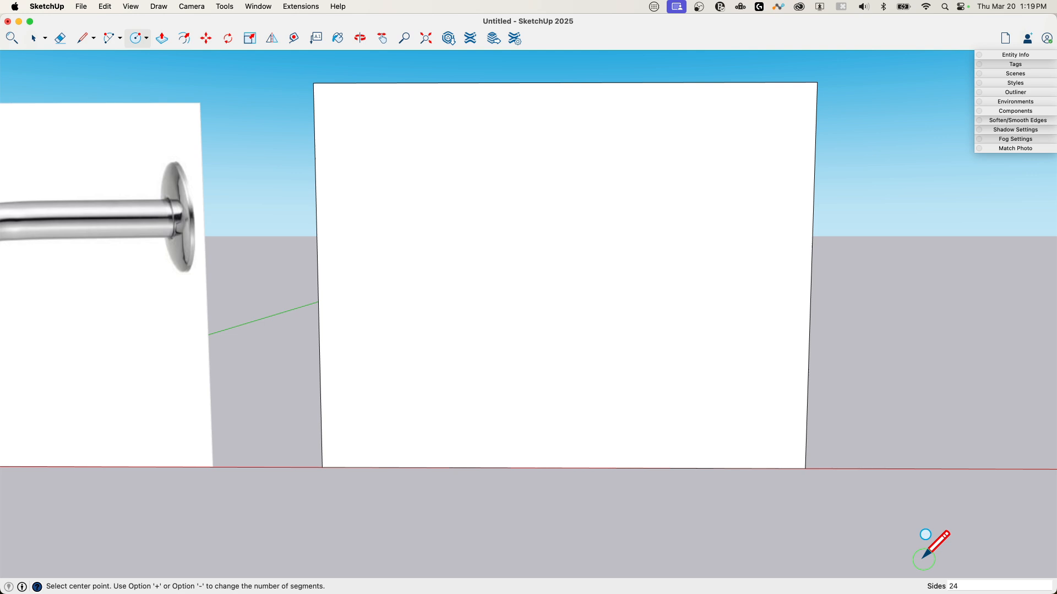
{"action": "mouse_move", "coordinate": [950, 592]}
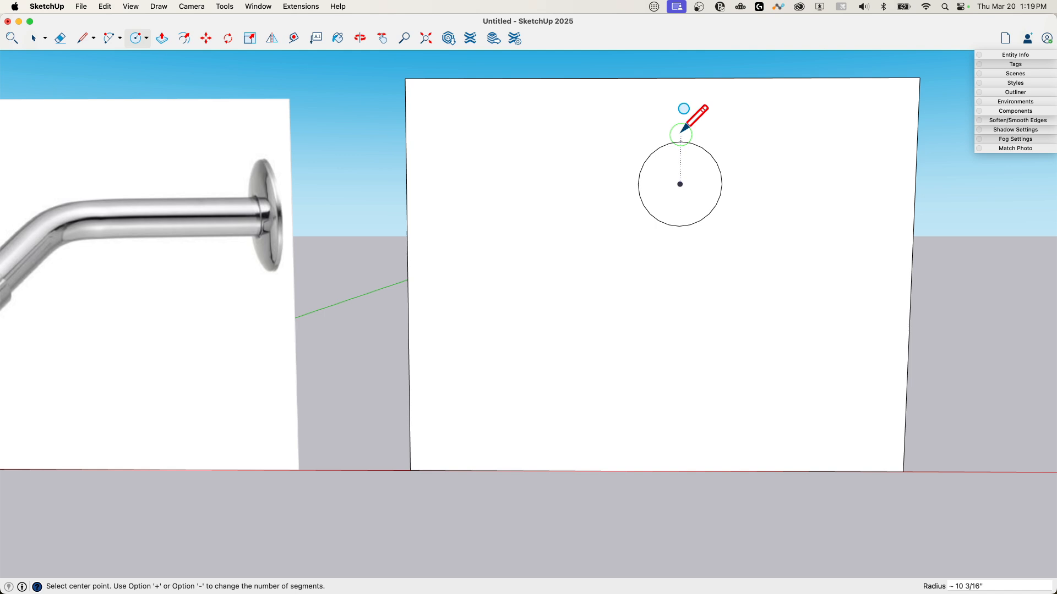
{"action": "mouse_move", "coordinate": [721, 184]}
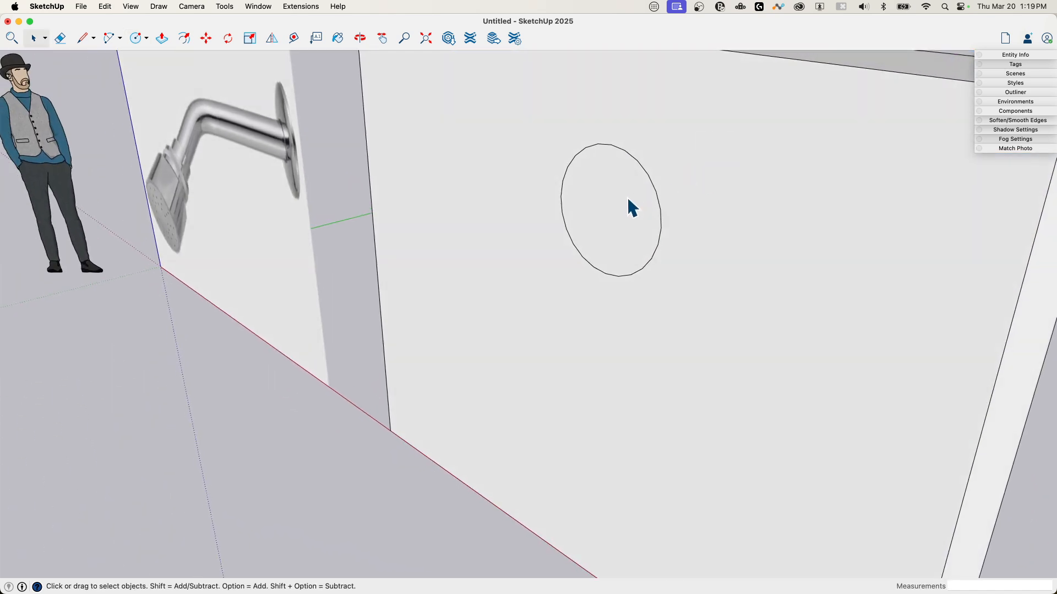
Step: Extrude the circle into a thin disc and inset a smaller circle on its front face
{"action": "left_click", "coordinate": [162, 37]}
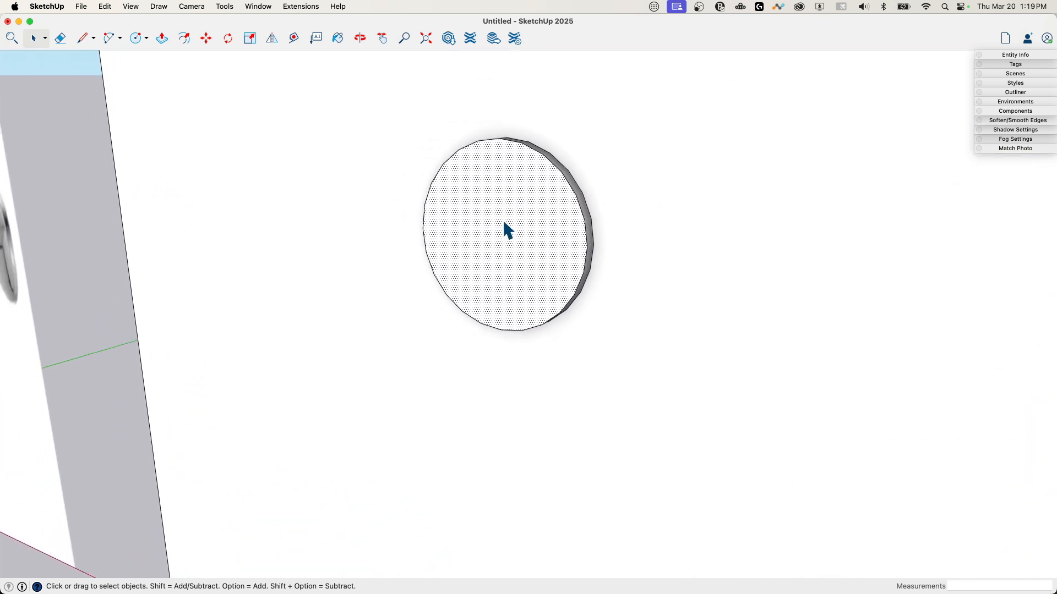
{"action": "mouse_move", "coordinate": [569, 188]}
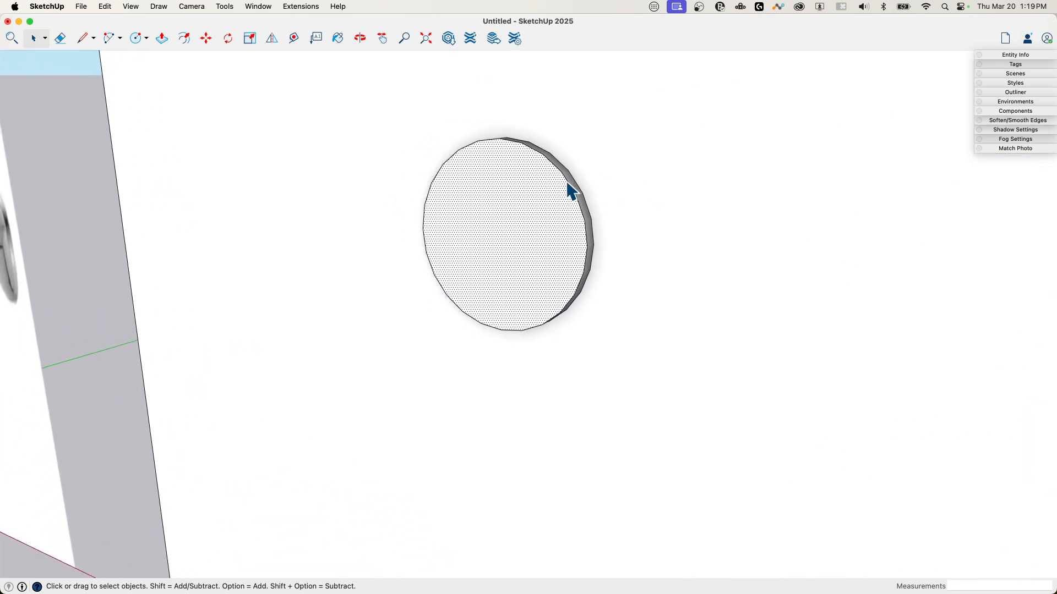
{"action": "left_click", "coordinate": [182, 37]}
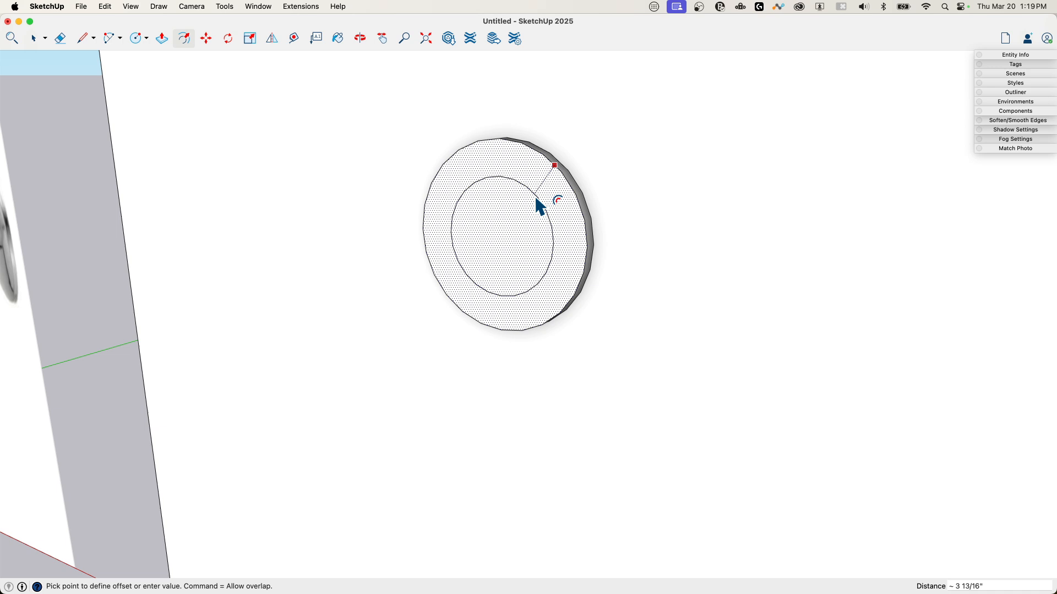
{"action": "mouse_move", "coordinate": [535, 229]}
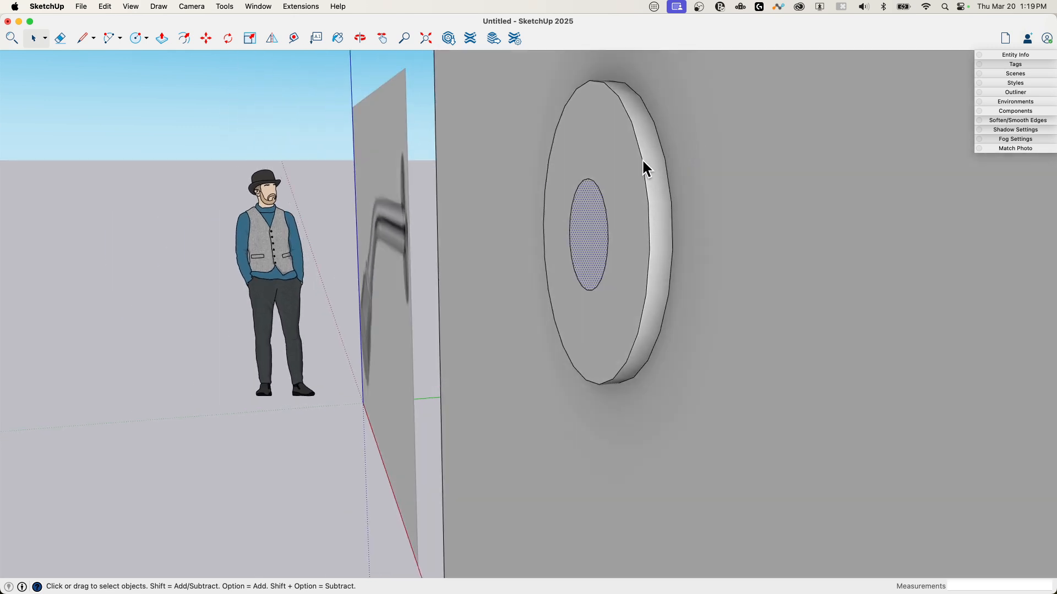
Step: Move the disc's outer front rim so the plate tapers toward the inner circle
{"action": "left_click", "coordinate": [206, 38]}
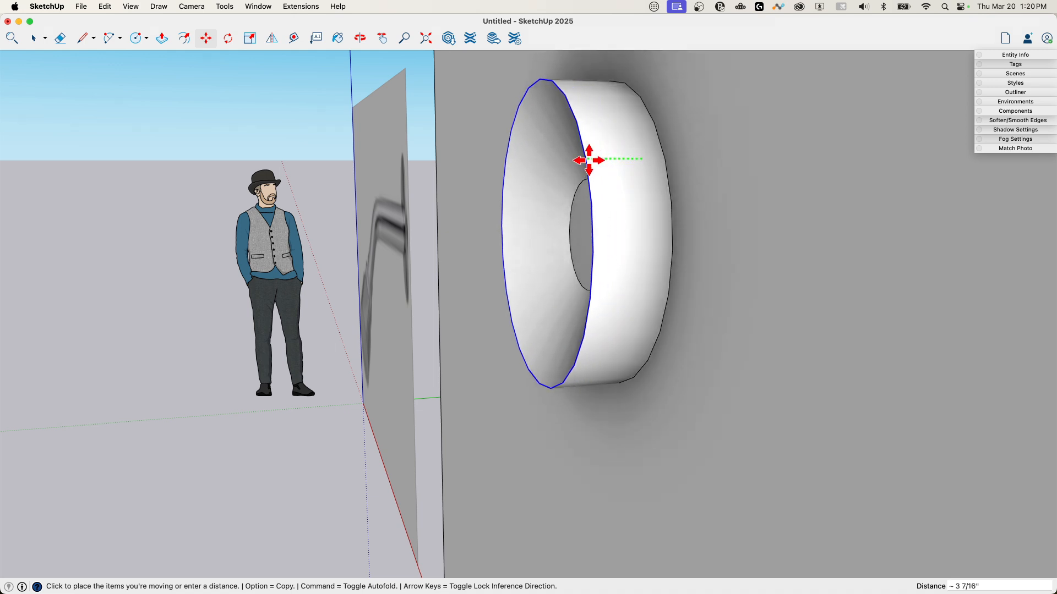
{"action": "left_click_drag", "start_coordinate": [588, 160], "coordinate": [652, 162]}
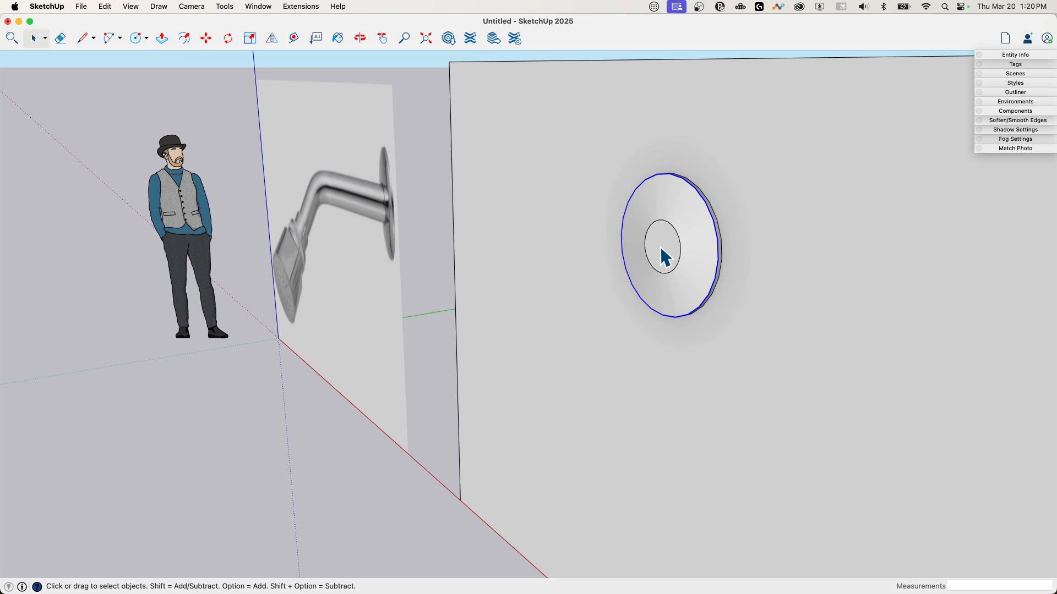
Step: Draw the pipe's guide path from the plate centre outward with a downward bend, erasing a stray edge
{"action": "left_click", "coordinate": [81, 37]}
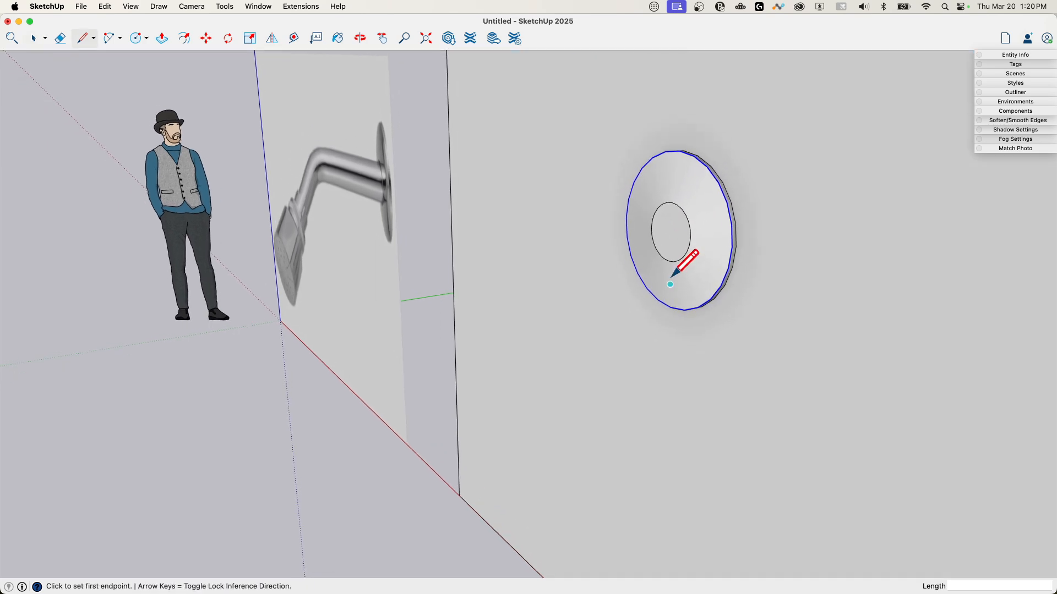
{"action": "left_click", "coordinate": [160, 37]}
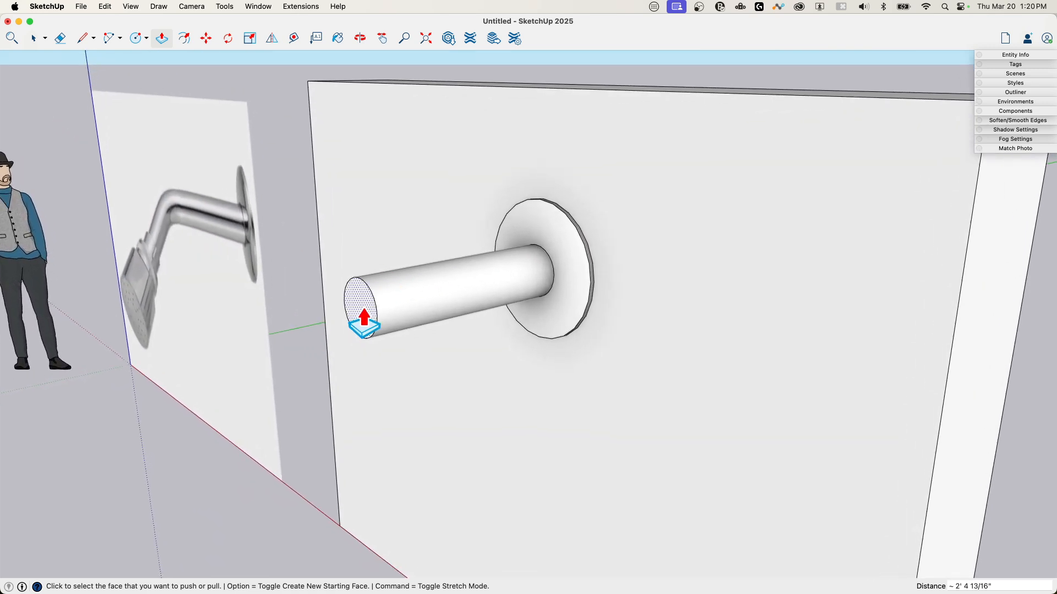
{"action": "left_click", "coordinate": [81, 38]}
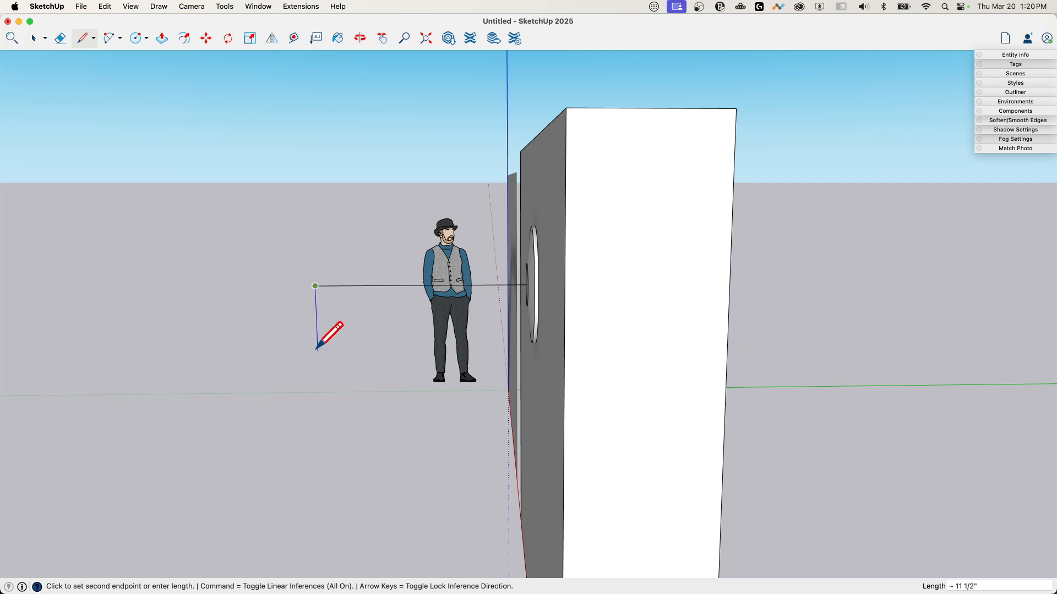
{"action": "mouse_move", "coordinate": [239, 336]}
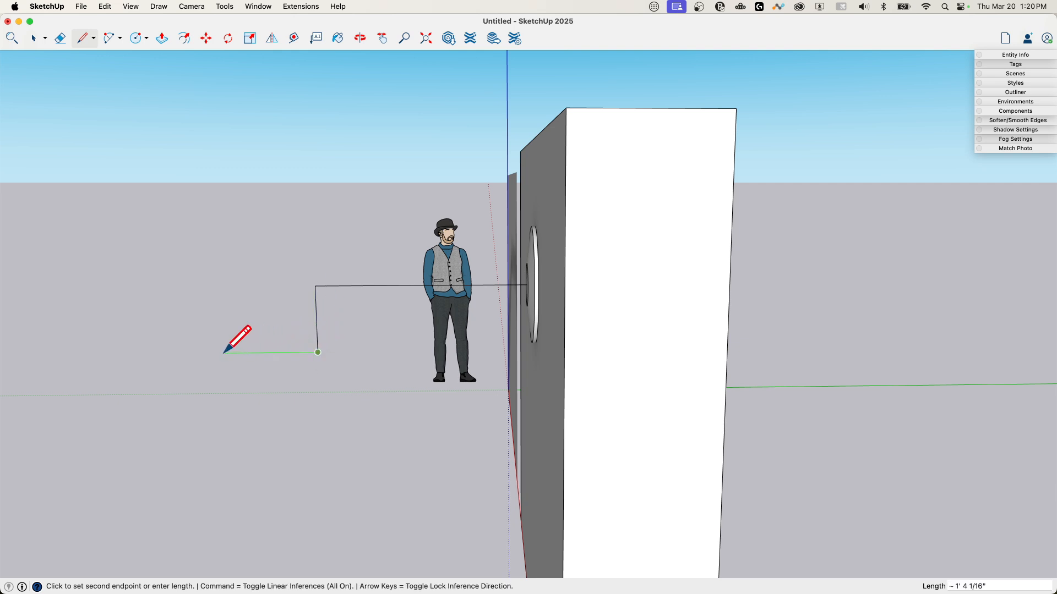
{"action": "left_click", "coordinate": [319, 286]}
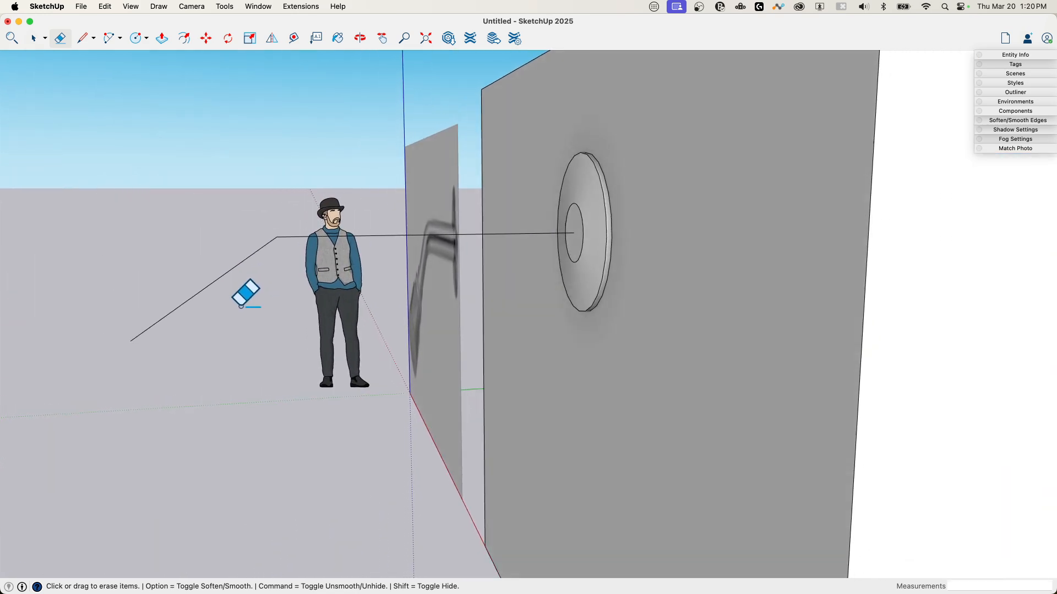
{"action": "left_click", "coordinate": [112, 38]}
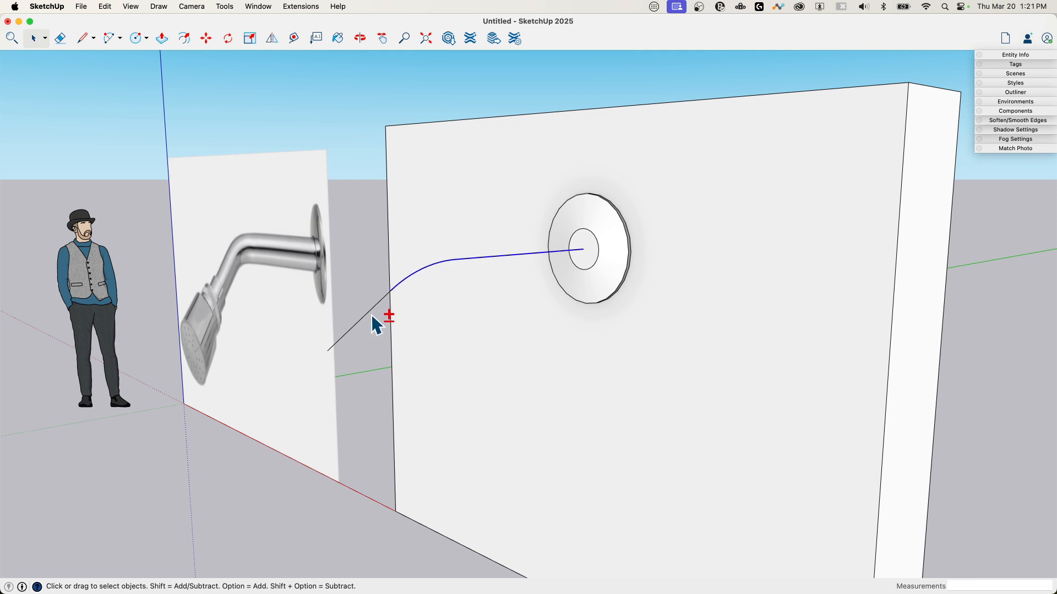
Step: Sweep the inner circle along the bent path with Follow Me to form the solid pipe
{"action": "right_click", "coordinate": [388, 317]}
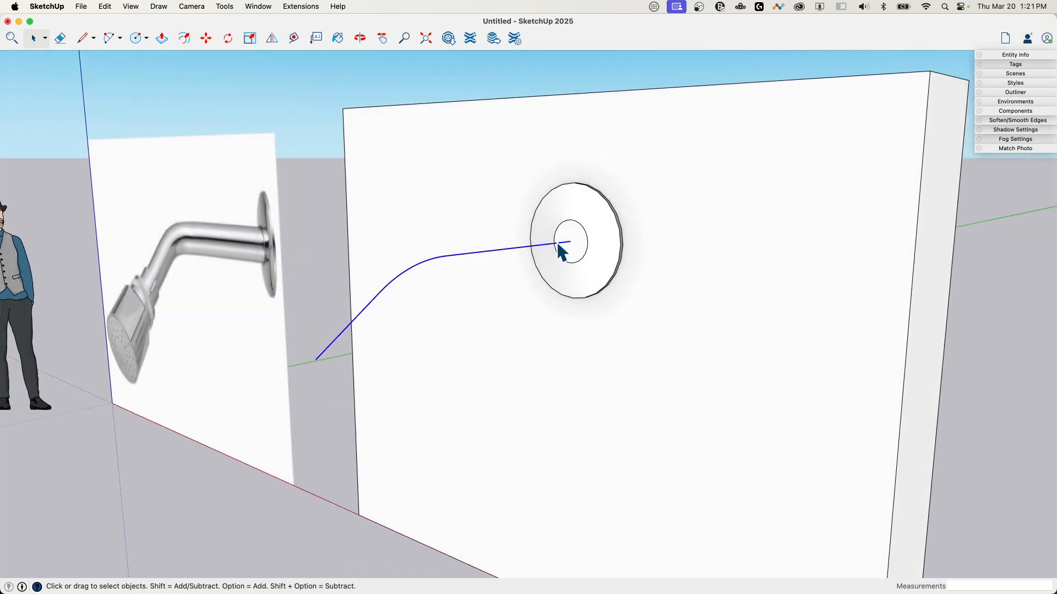
{"action": "mouse_move", "coordinate": [336, 80]}
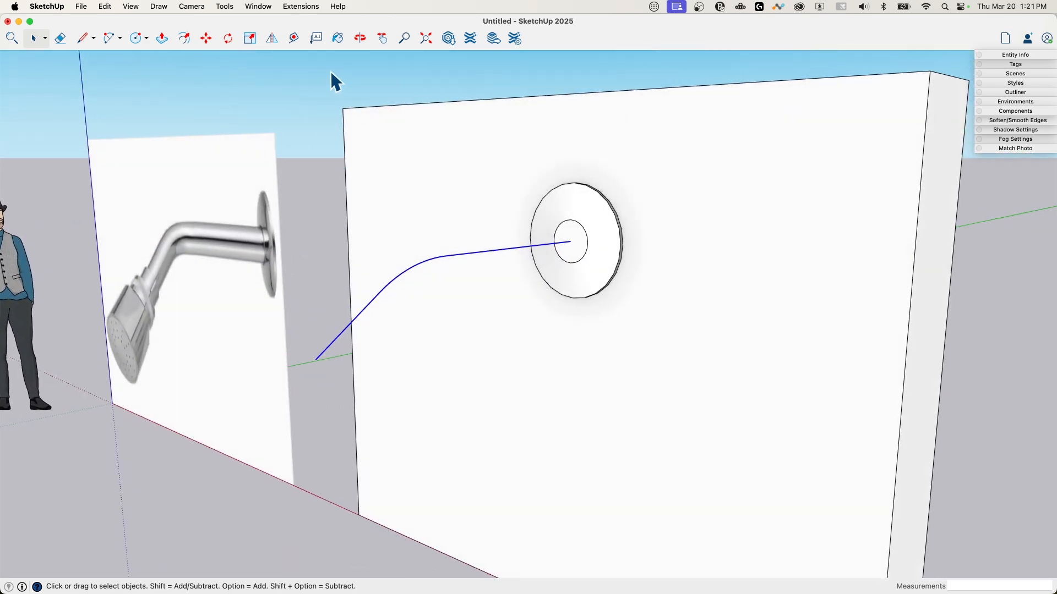
{"action": "left_click", "coordinate": [223, 6]}
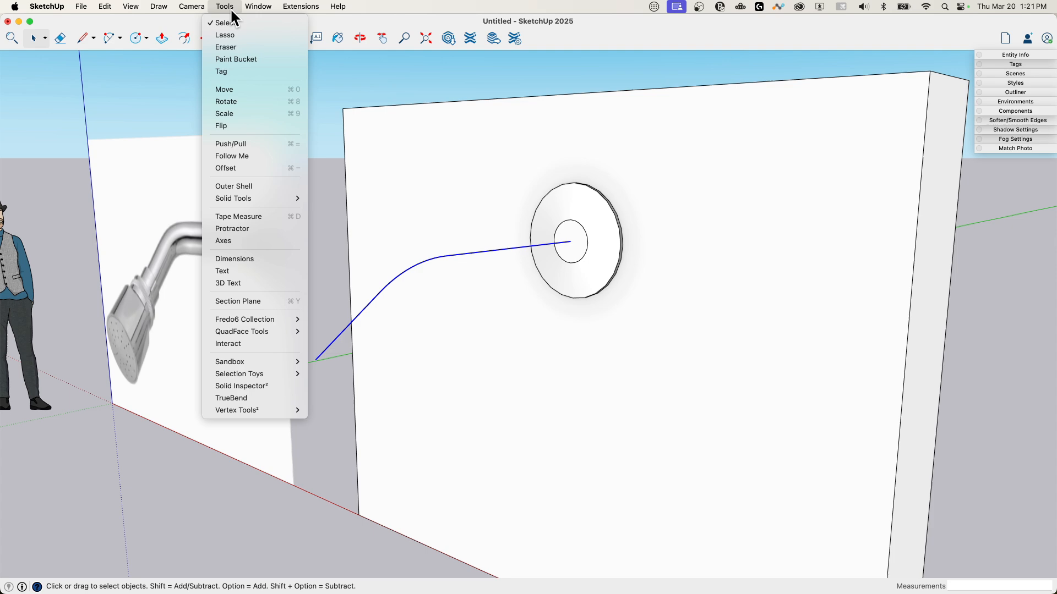
{"action": "left_click", "coordinate": [450, 237]}
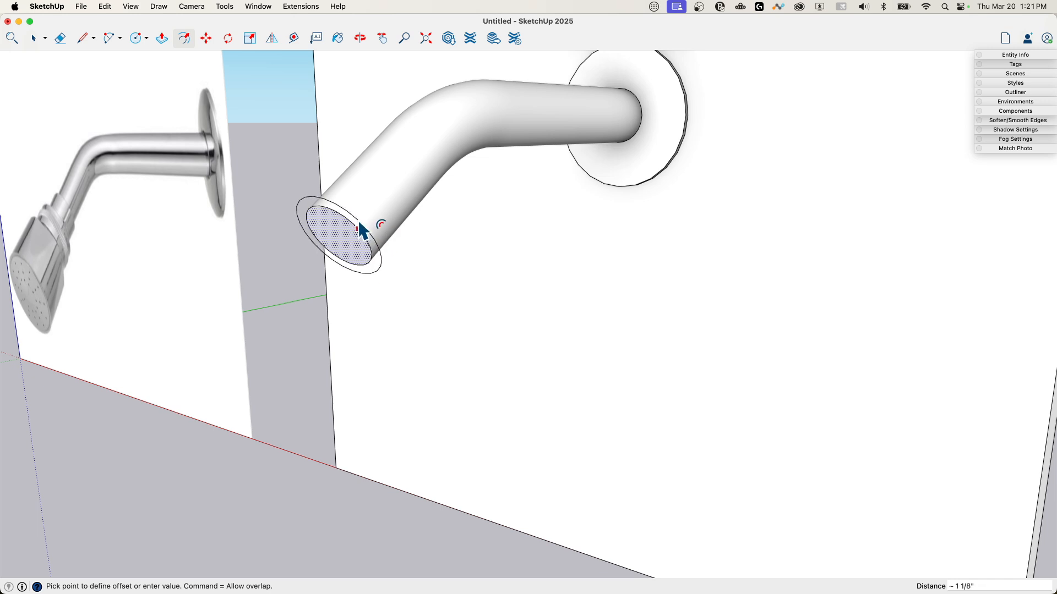
Step: Offset the pipe's end face and extrude the ring into a first collar
{"action": "left_click", "coordinate": [162, 38]}
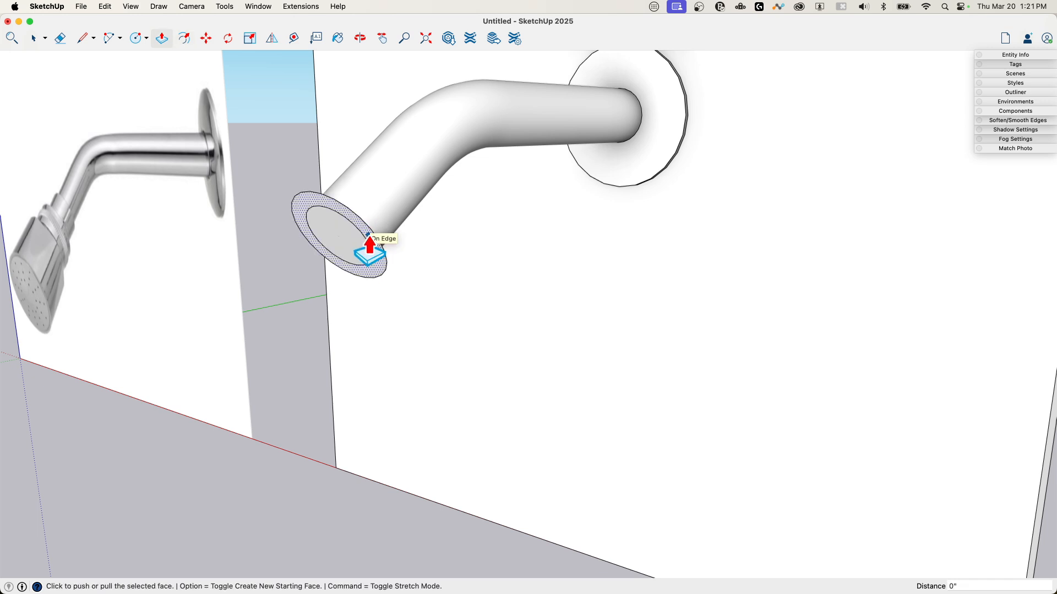
{"action": "left_click_drag", "start_coordinate": [370, 239], "coordinate": [327, 279]}
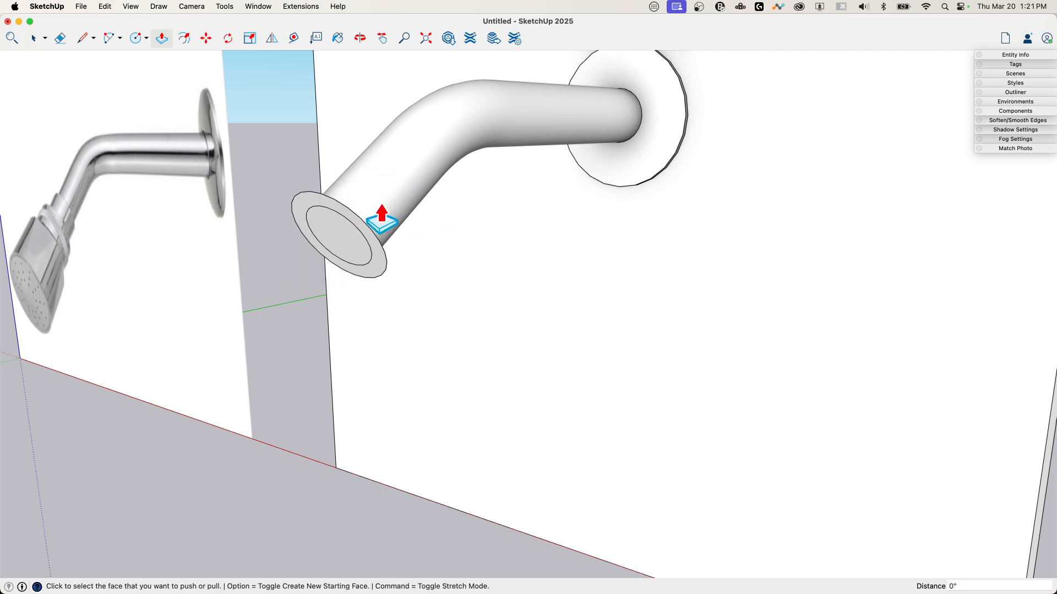
{"action": "left_click", "coordinate": [34, 37]}
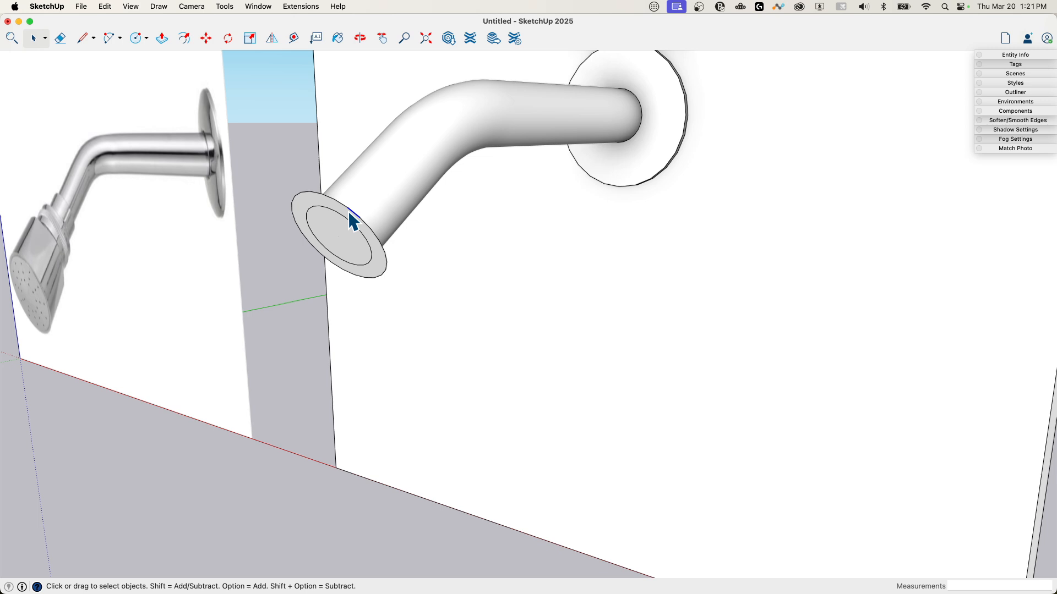
{"action": "left_click", "coordinate": [337, 222]}
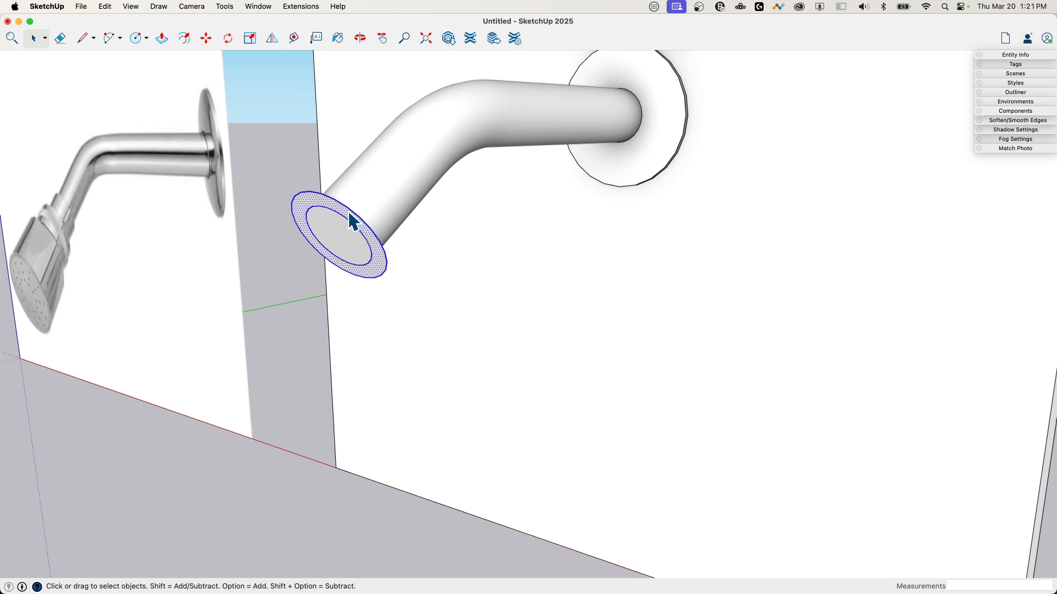
{"action": "mouse_move", "coordinate": [343, 233]}
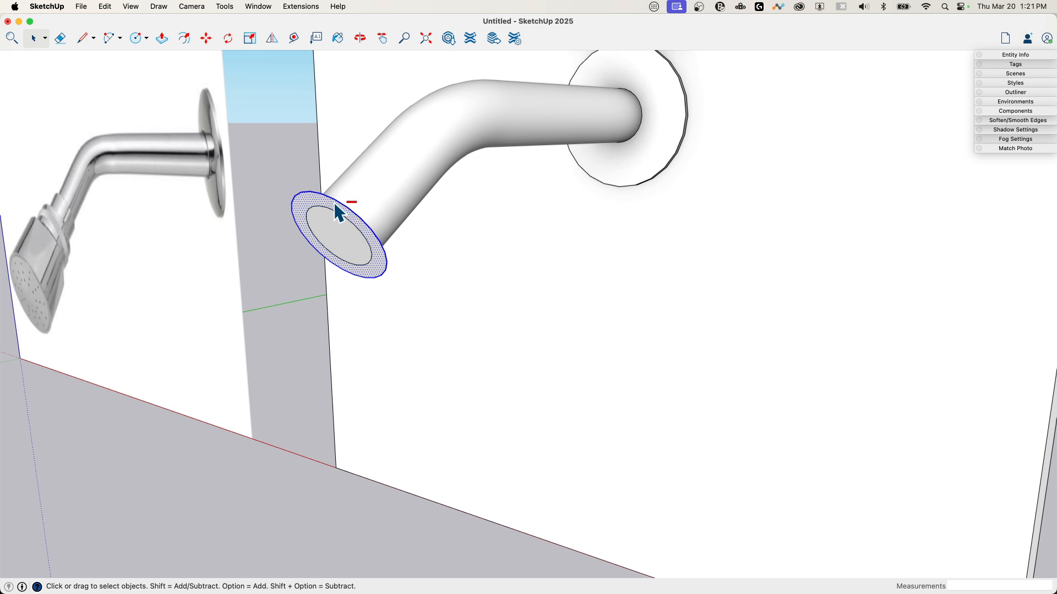
{"action": "right_click", "coordinate": [336, 213]}
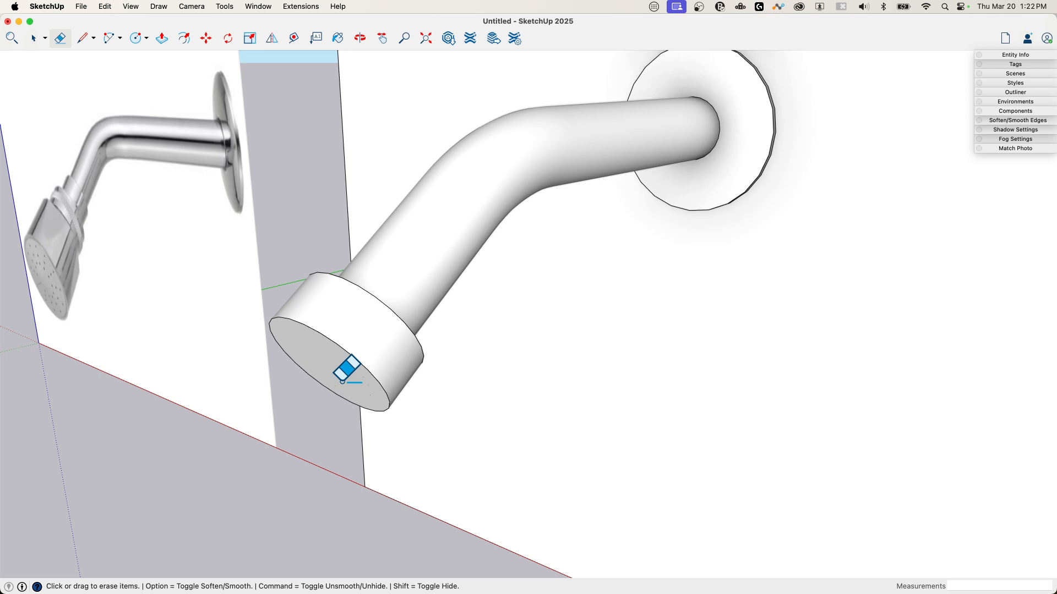
Step: Offset the collar's end again, pull out a wider second collar and push its inner face in
{"action": "left_click", "coordinate": [182, 37]}
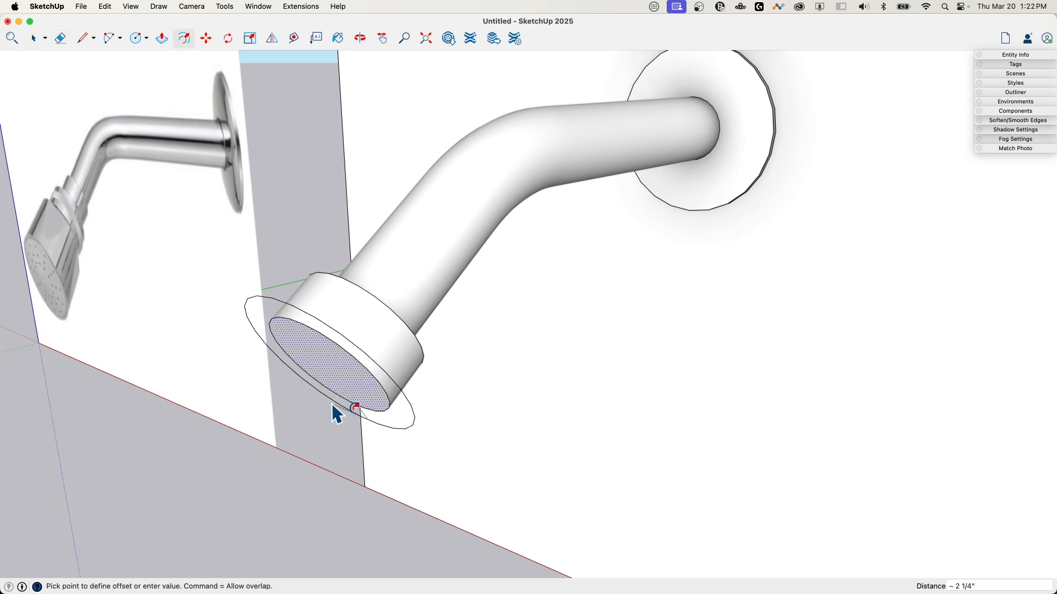
{"action": "mouse_move", "coordinate": [335, 409]}
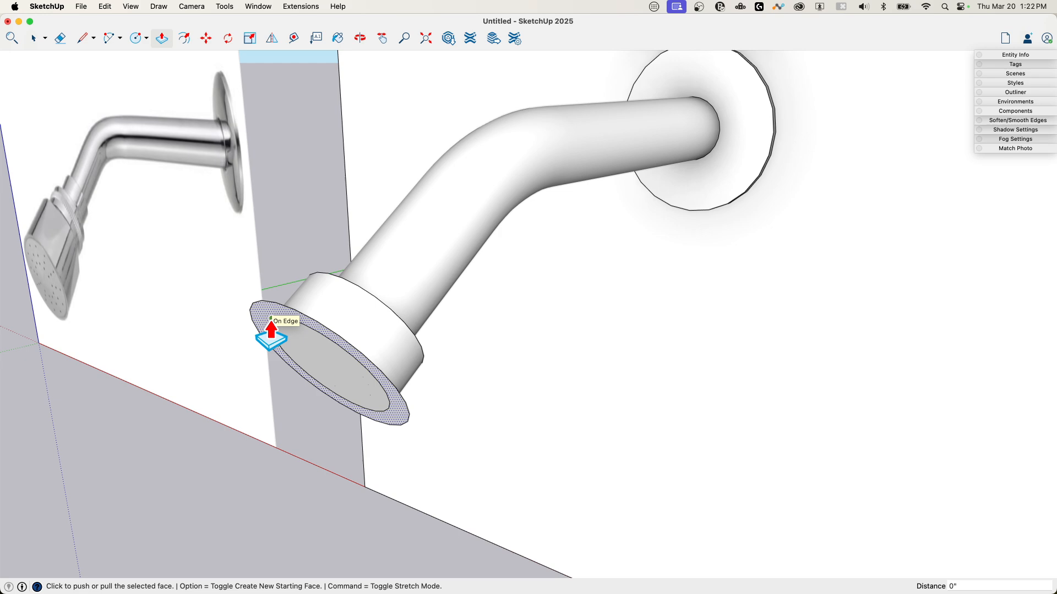
{"action": "left_click_drag", "start_coordinate": [271, 330], "coordinate": [213, 391]}
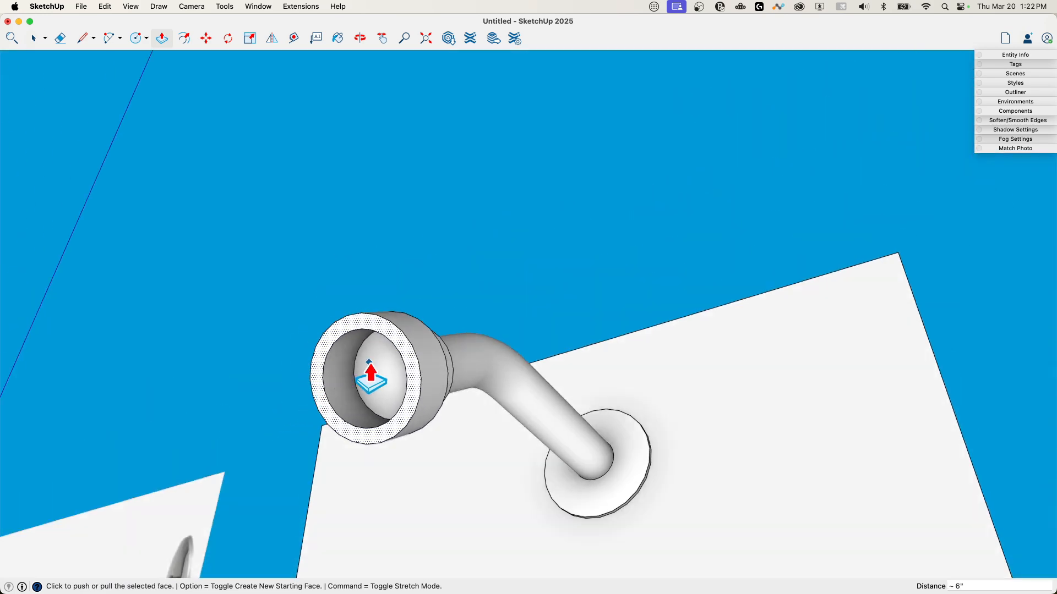
{"action": "left_click", "coordinate": [59, 37]}
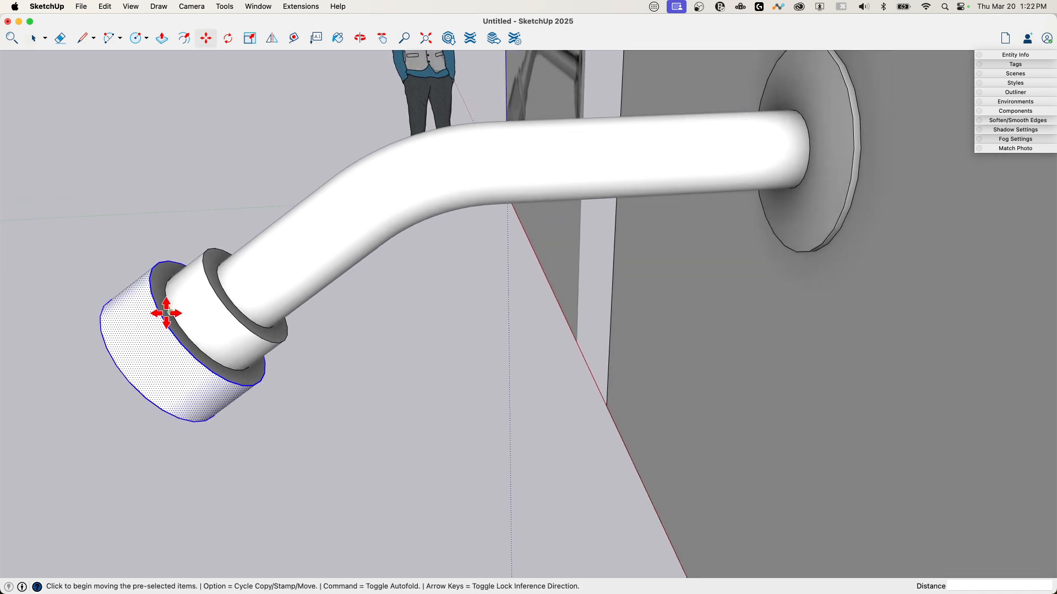
Step: Move the widest collar about 3 3/4" outward to lengthen the head cylinder
{"action": "left_click_drag", "start_coordinate": [165, 312], "coordinate": [139, 375]}
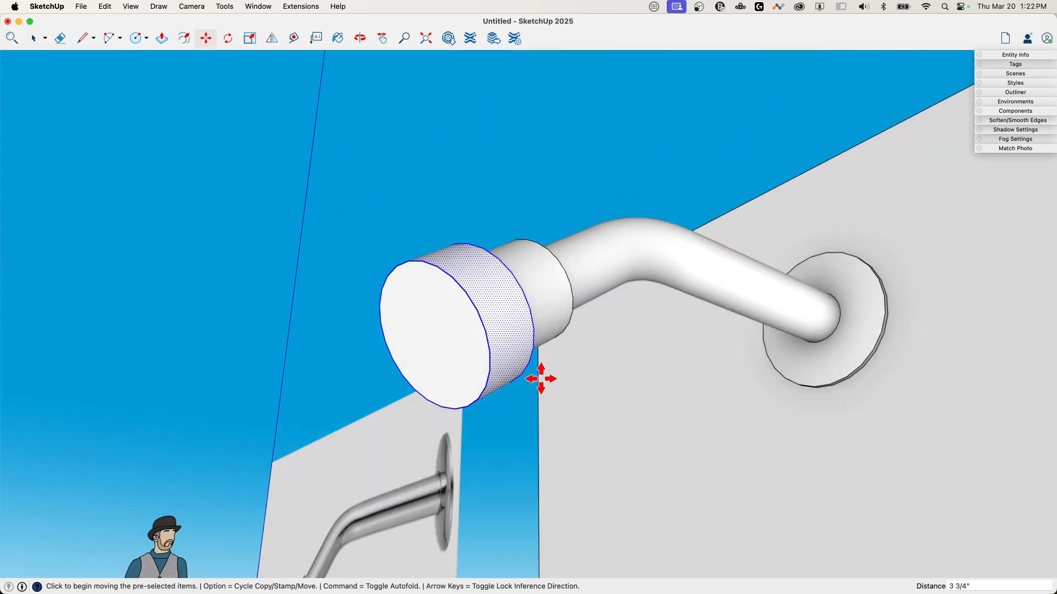
{"action": "left_click", "coordinate": [184, 37]}
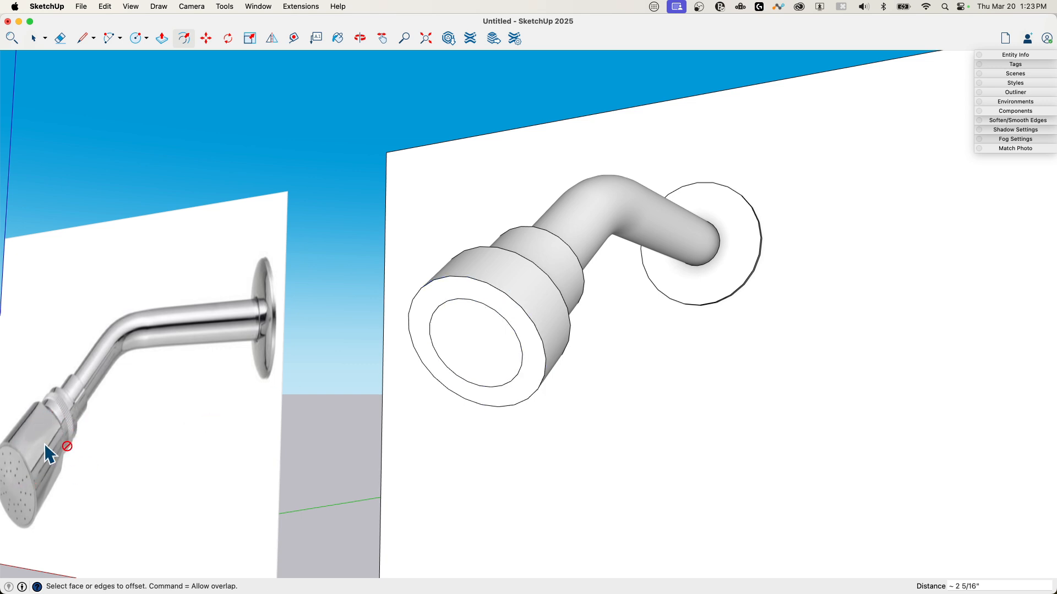
Step: Pull the inner circle out as a narrower disc and begin a wider circle around its face
{"action": "left_click", "coordinate": [161, 37]}
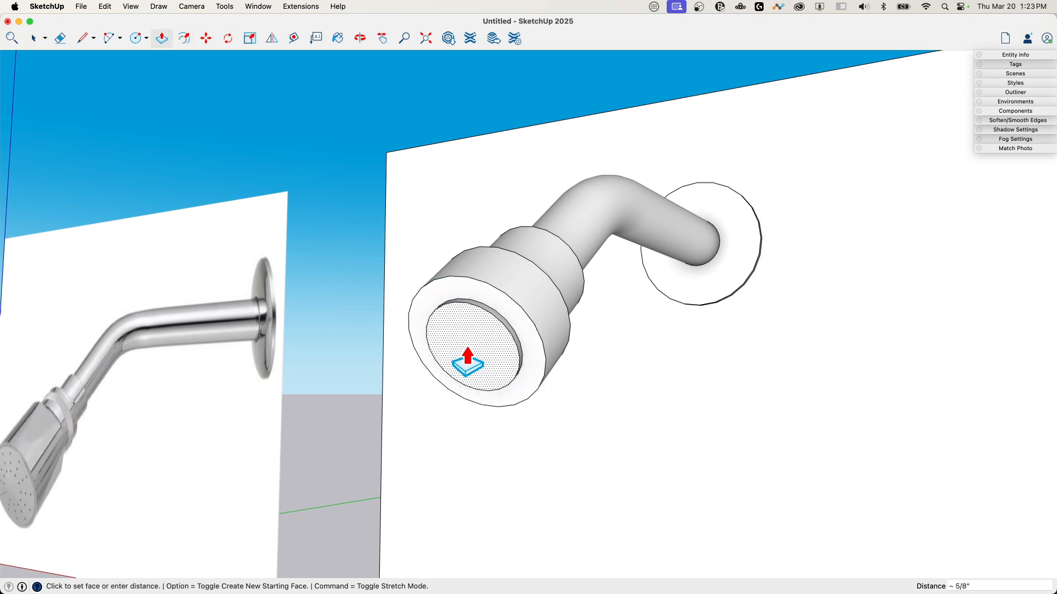
{"action": "left_click_drag", "start_coordinate": [468, 357], "coordinate": [418, 321]}
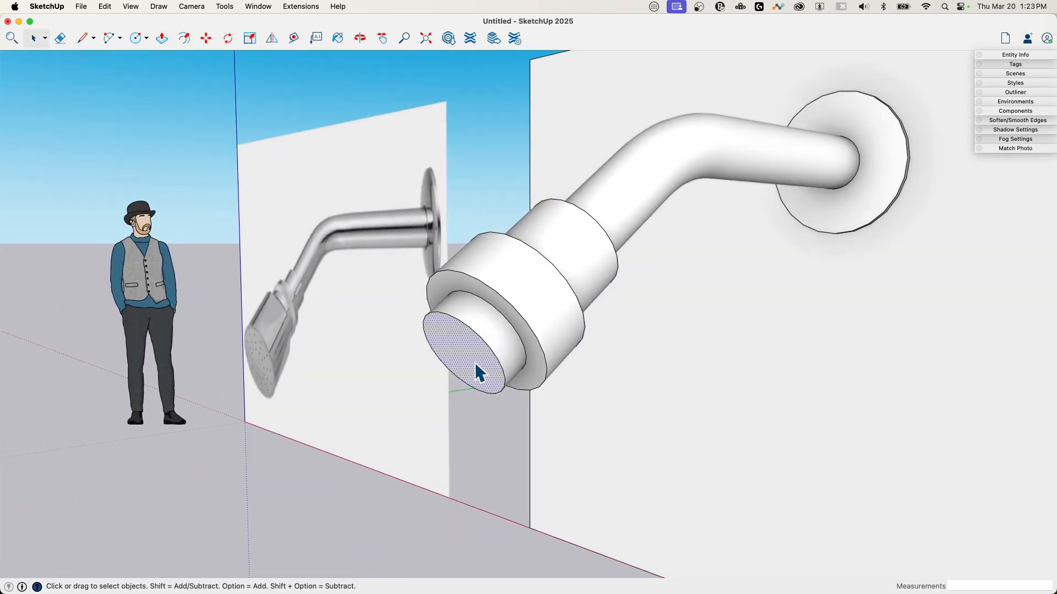
{"action": "left_click", "coordinate": [183, 38]}
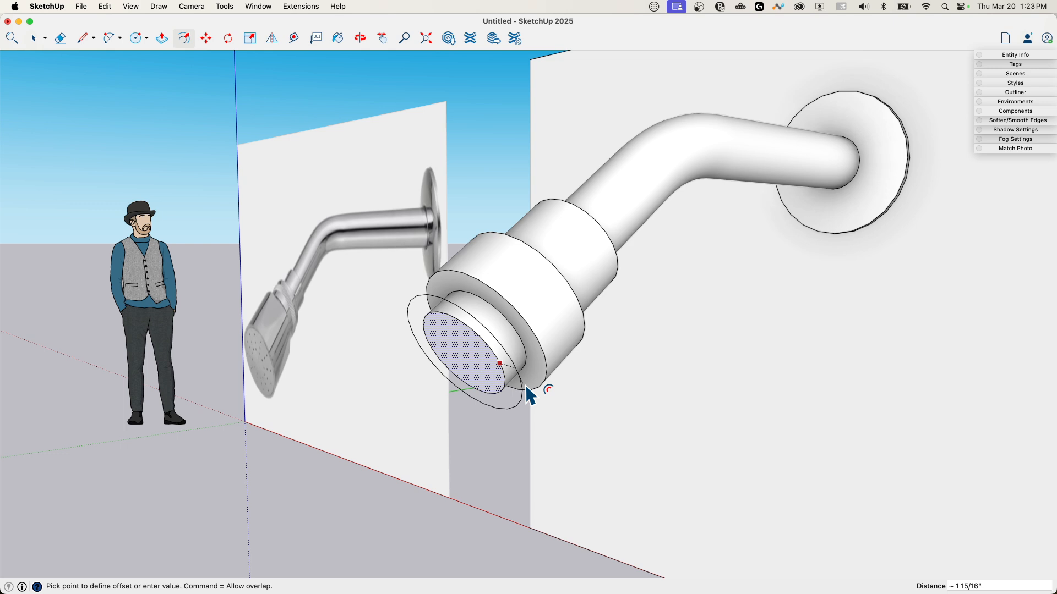
{"action": "mouse_move", "coordinate": [546, 410]}
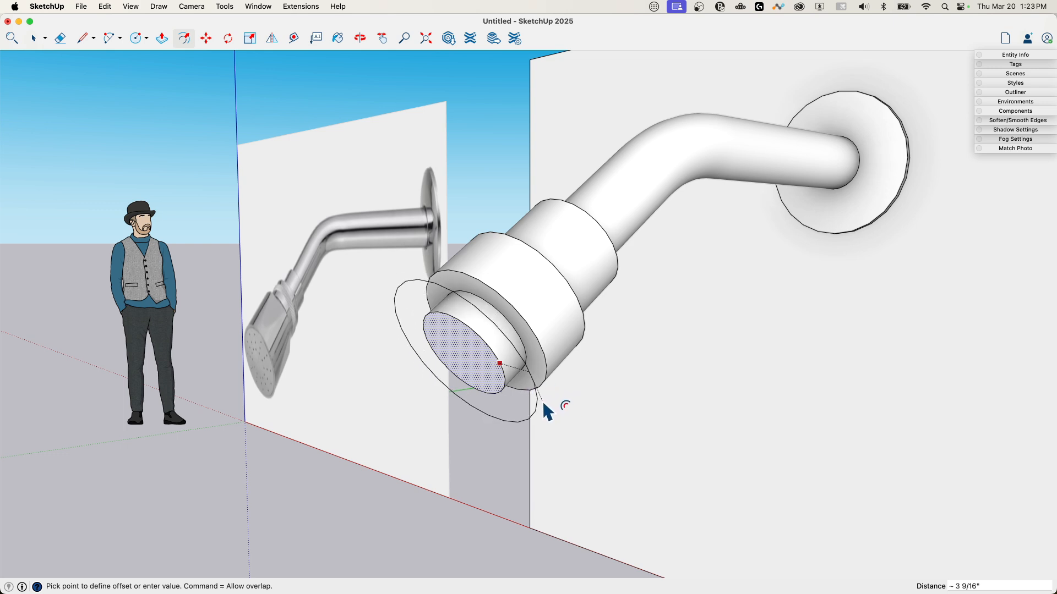
{"action": "mouse_move", "coordinate": [558, 400]}
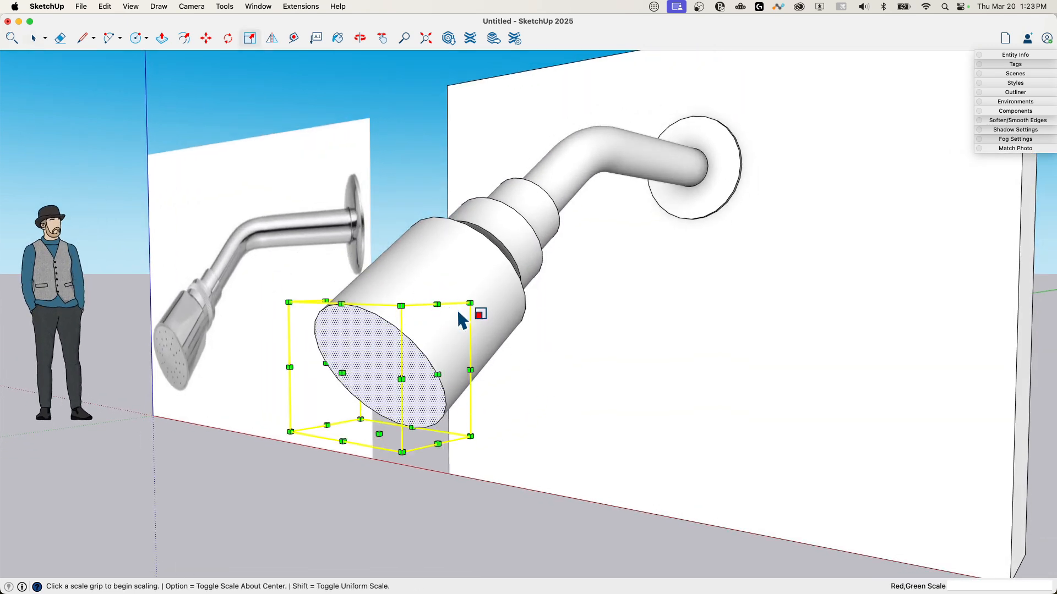
{"action": "mouse_move", "coordinate": [470, 304]}
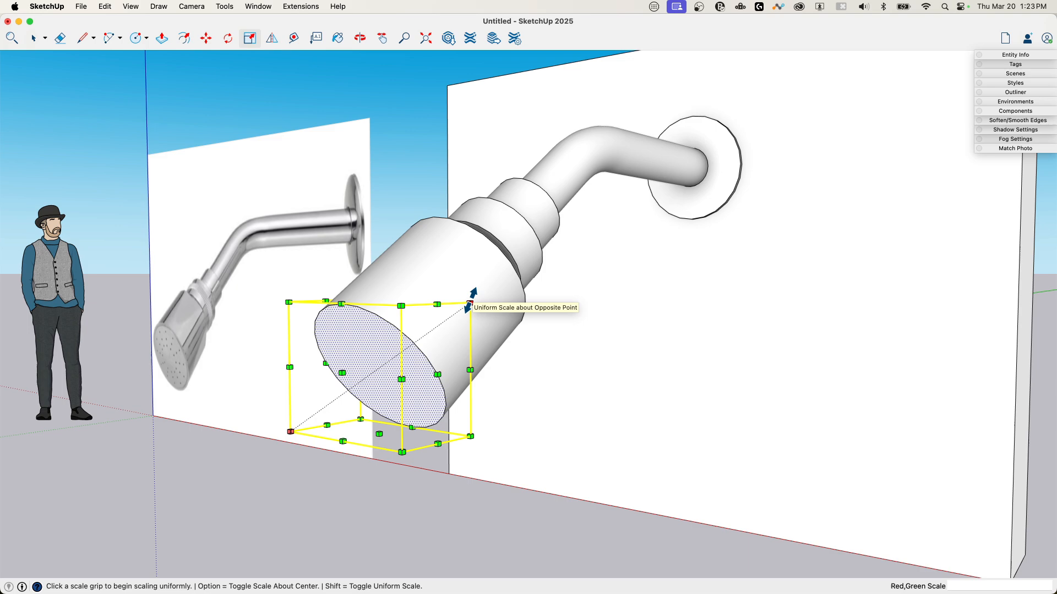
Step: Scale the head's end face up uniformly so the head flares outward
{"action": "left_click_drag", "start_coordinate": [470, 302], "coordinate": [516, 270]}
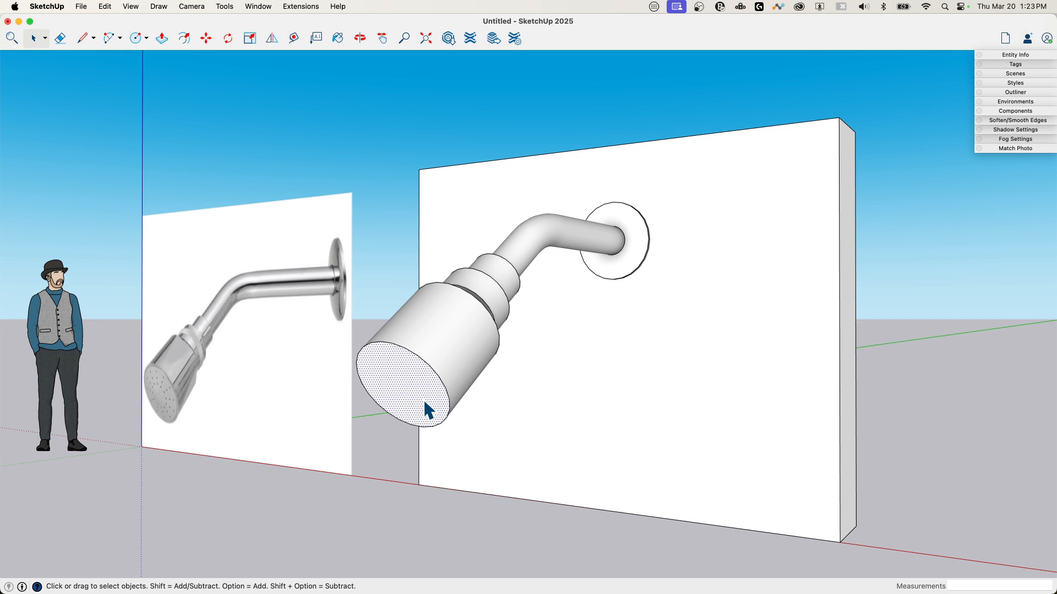
Step: Scale the front face larger about its centre so the head flares into a wide cone
{"action": "left_click", "coordinate": [224, 6]}
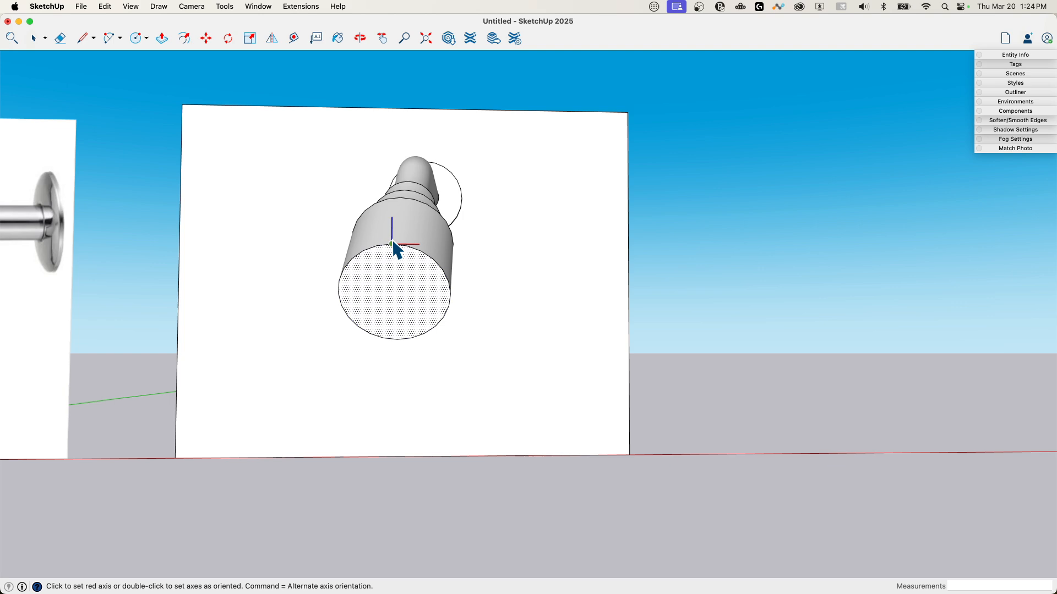
{"action": "mouse_move", "coordinate": [400, 205]}
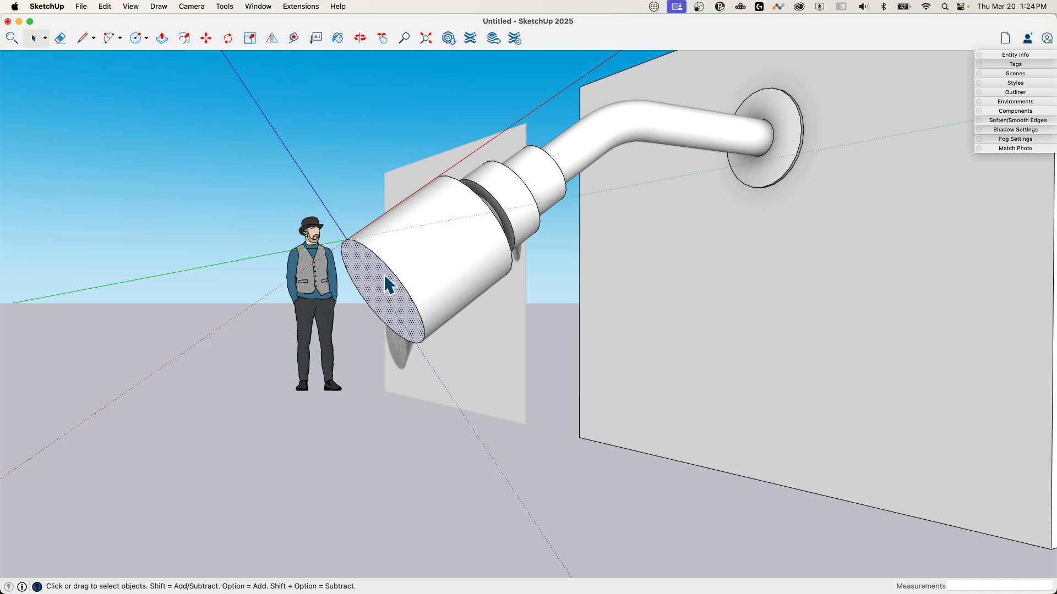
{"action": "left_click", "coordinate": [250, 37]}
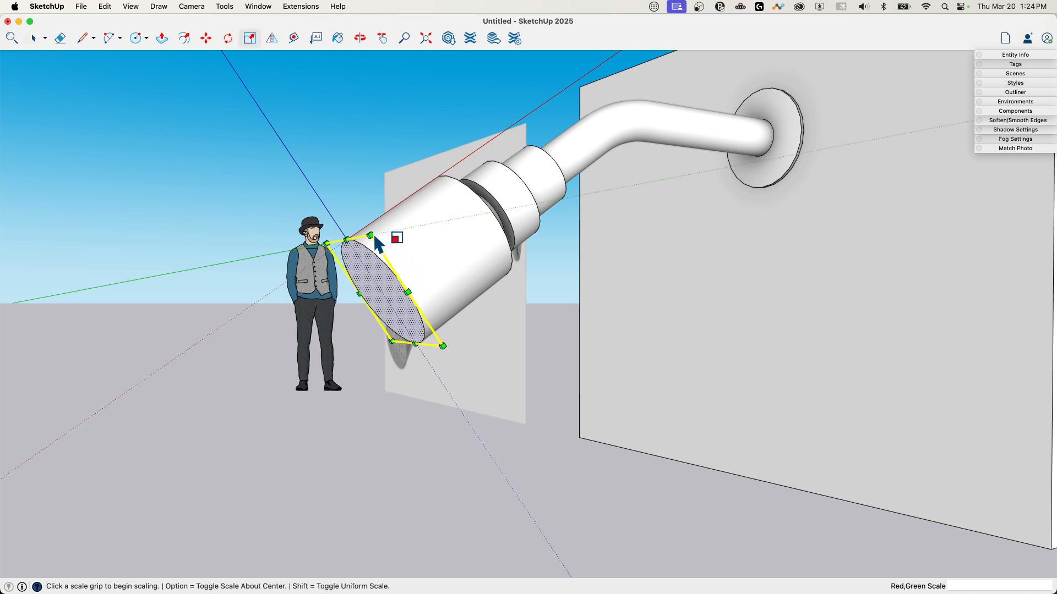
{"action": "left_click_drag", "start_coordinate": [370, 236], "coordinate": [370, 229]}
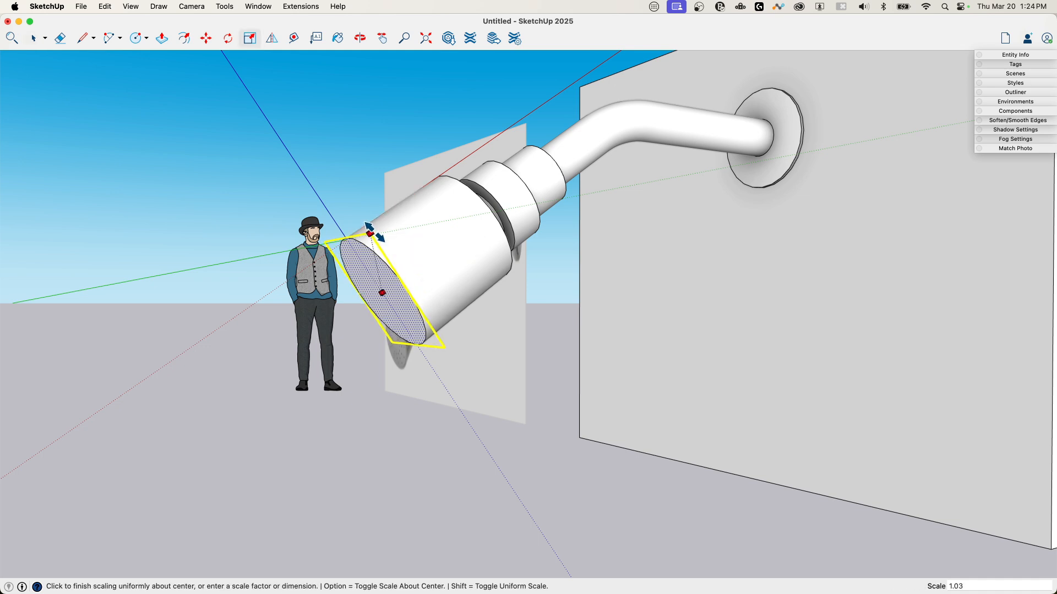
{"action": "left_click_drag", "start_coordinate": [368, 231], "coordinate": [362, 213]}
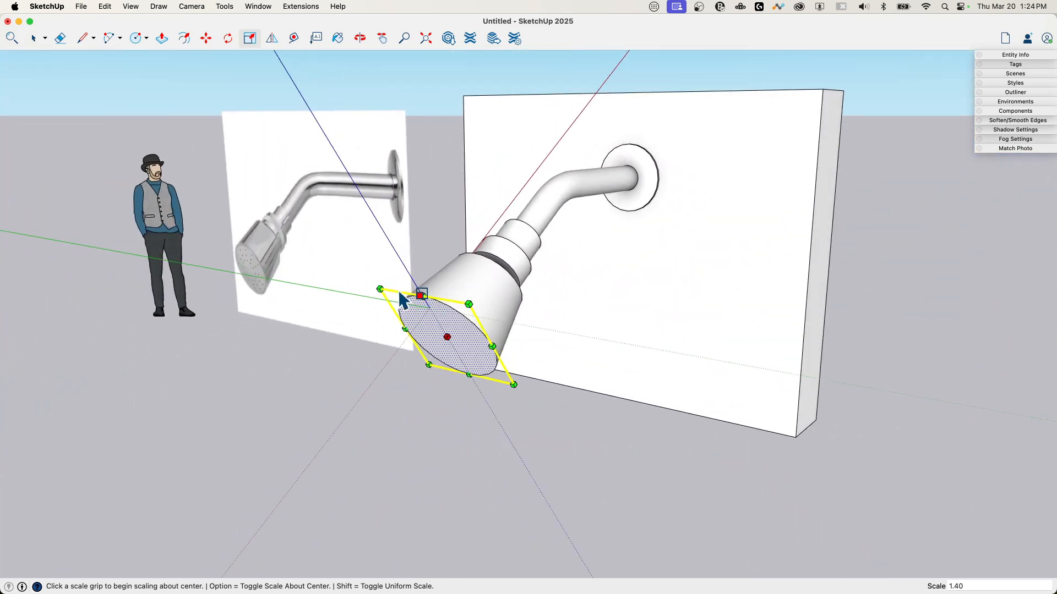
Step: Align the view to the reference photo
{"action": "right_click", "coordinate": [401, 266]}
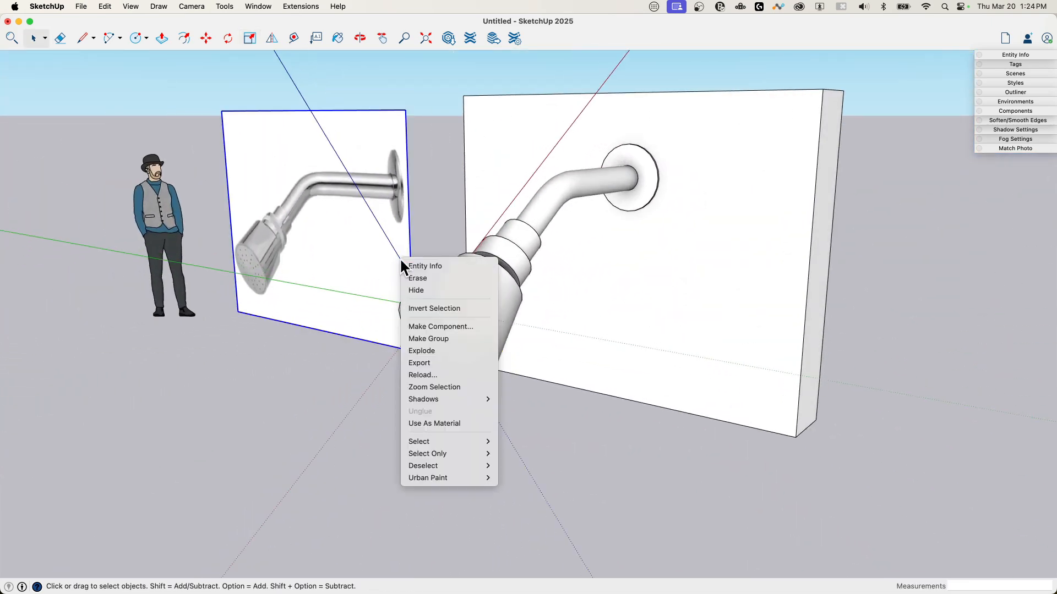
{"action": "mouse_move", "coordinate": [229, 279]}
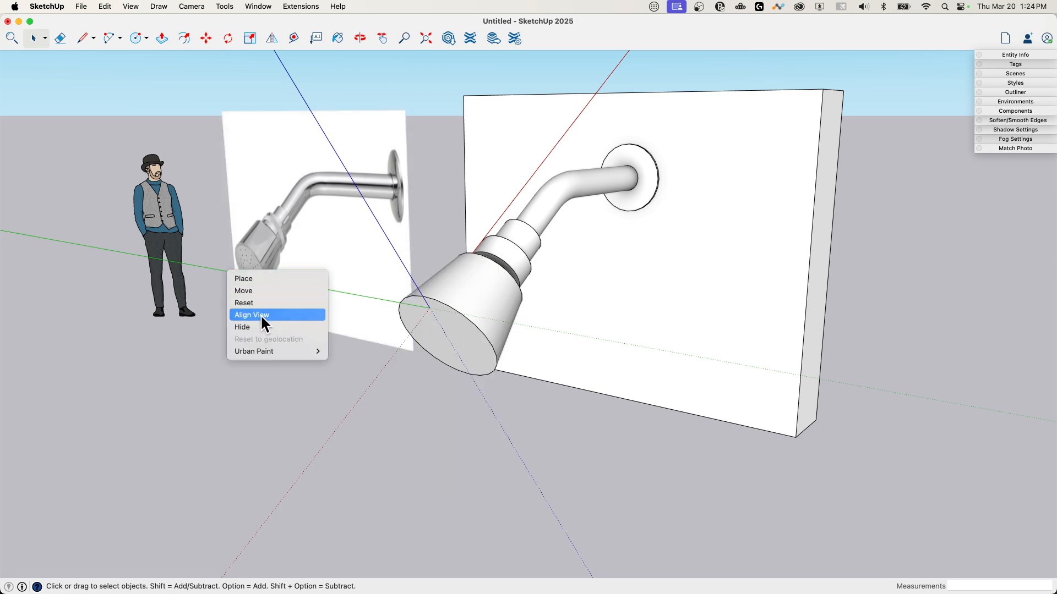
{"action": "left_click", "coordinate": [251, 315]}
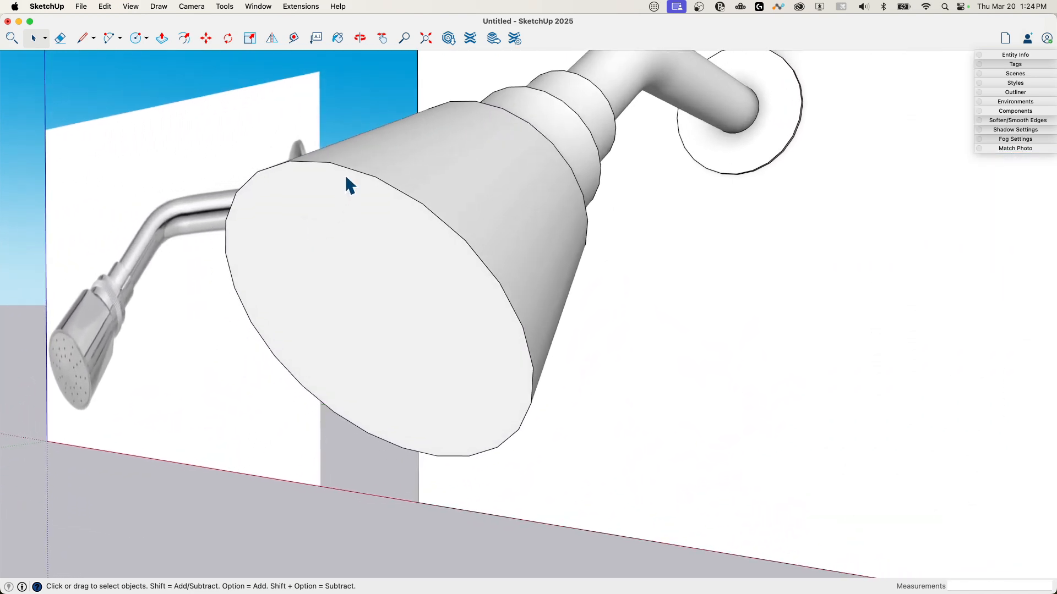
Step: Offset the front face's edge inward a small distance to form a thin inset rim ring
{"action": "left_click", "coordinate": [183, 38]}
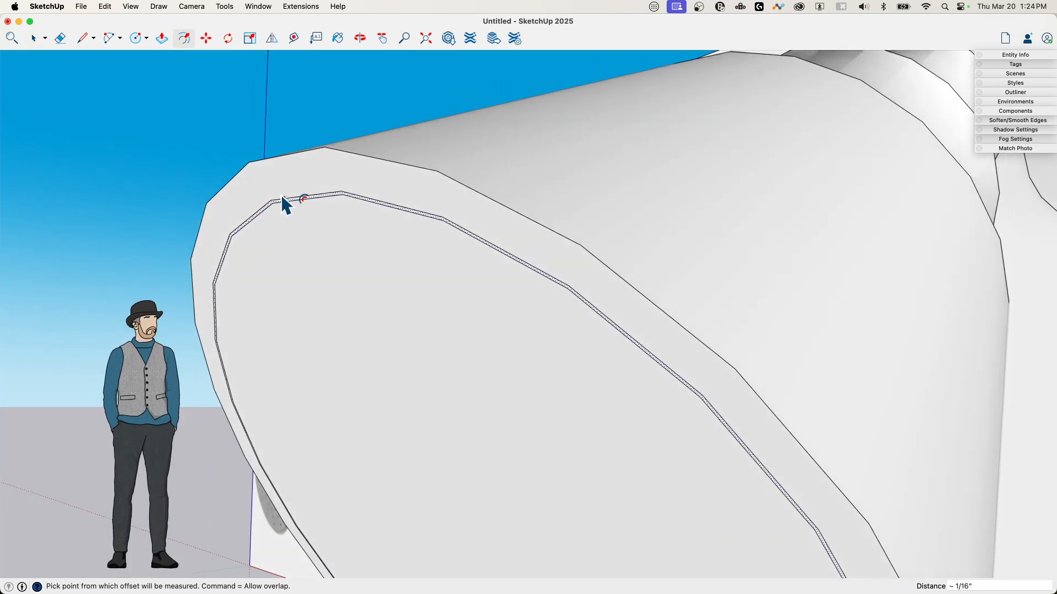
{"action": "left_click", "coordinate": [161, 37]}
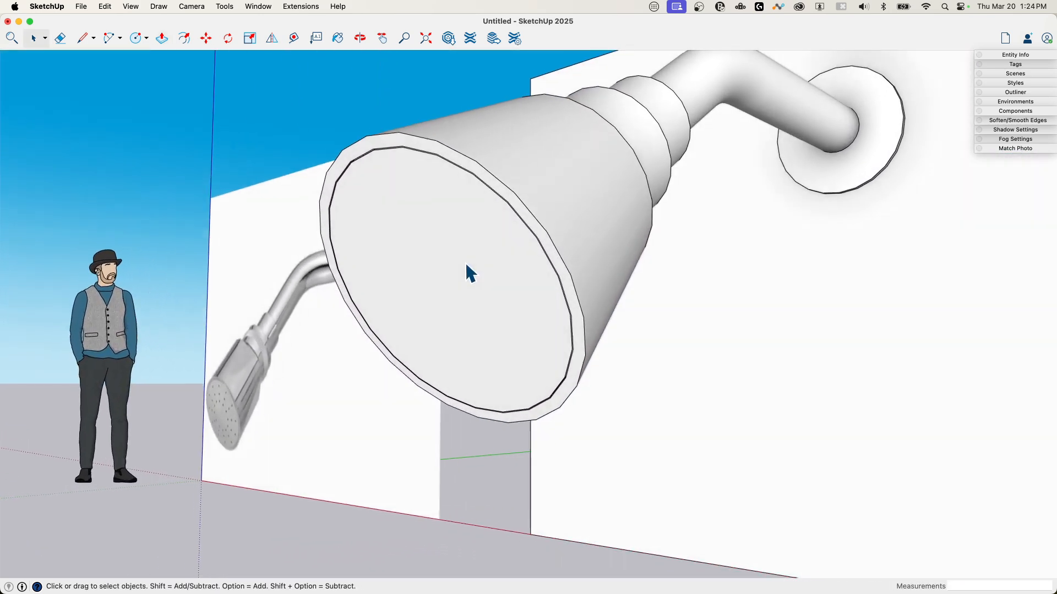
{"action": "left_click", "coordinate": [161, 38]}
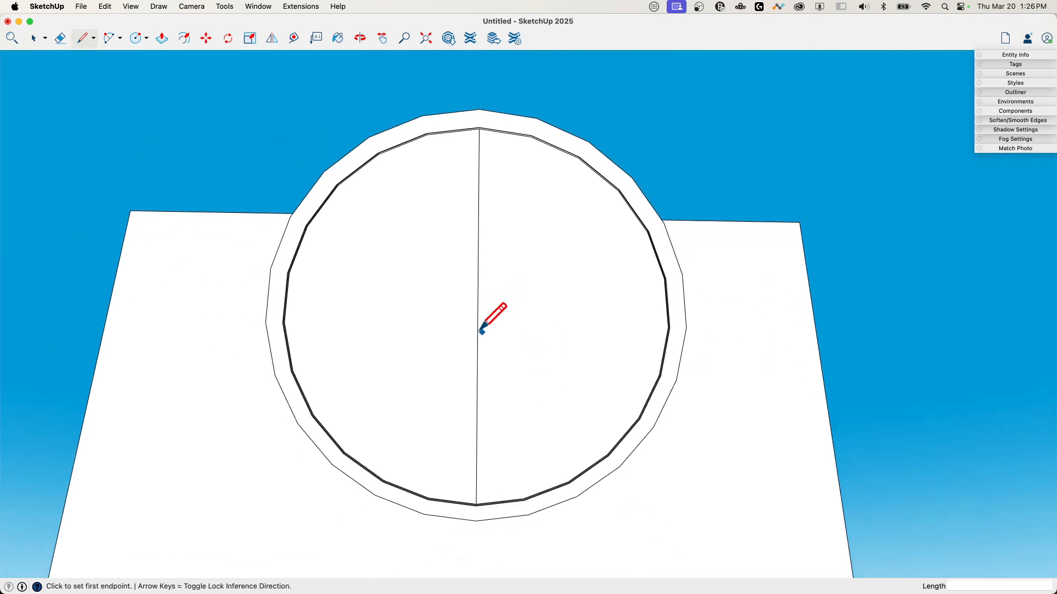
Step: Draw a short radial line from the face centre and erase the crossing line's upper half
{"action": "left_click", "coordinate": [482, 327]}
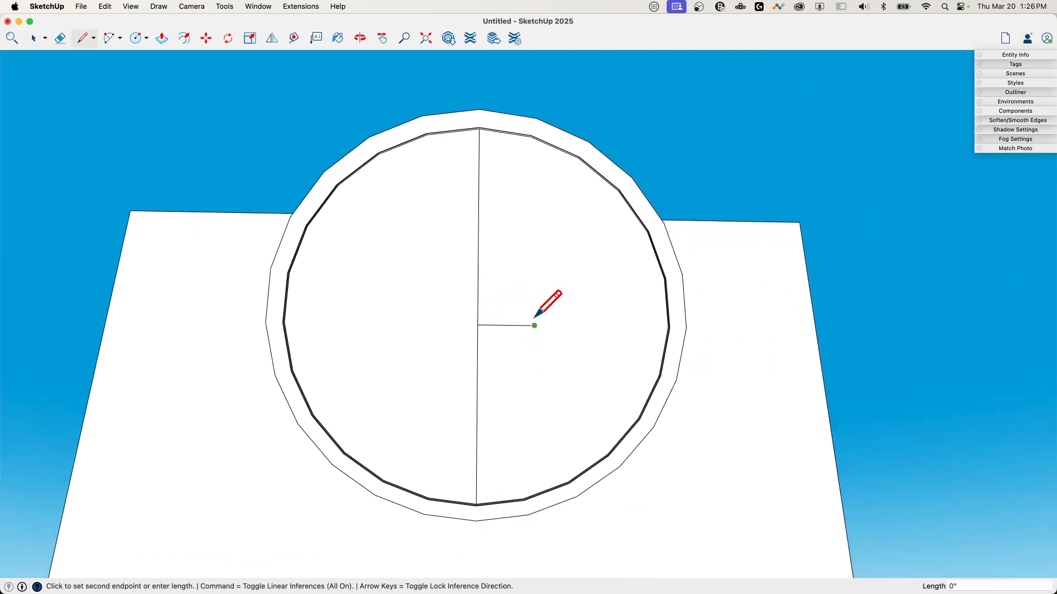
{"action": "left_click", "coordinate": [32, 38]}
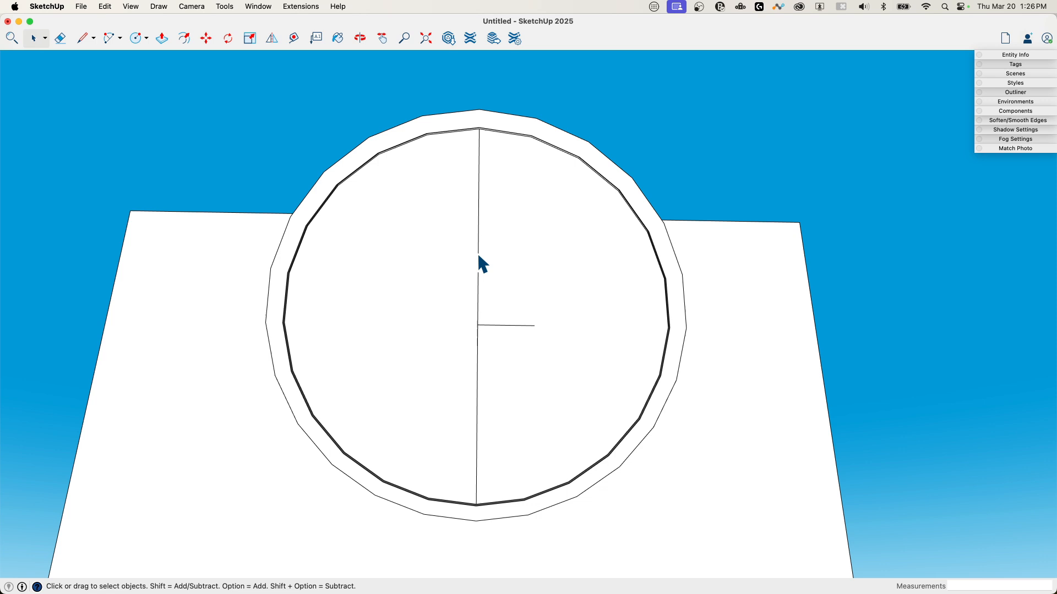
{"action": "mouse_move", "coordinate": [480, 236]}
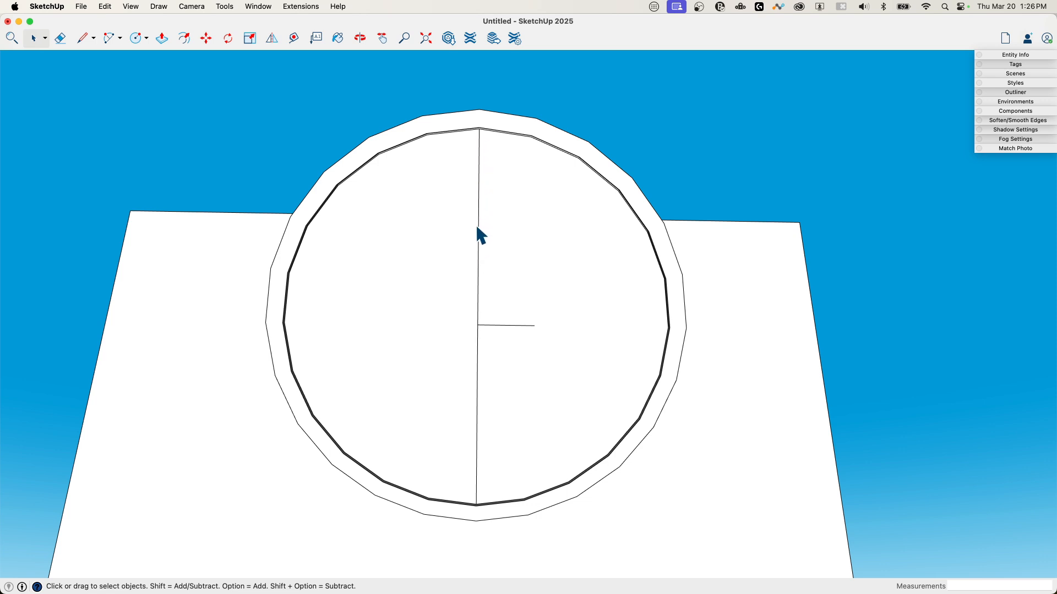
{"action": "mouse_move", "coordinate": [481, 149]}
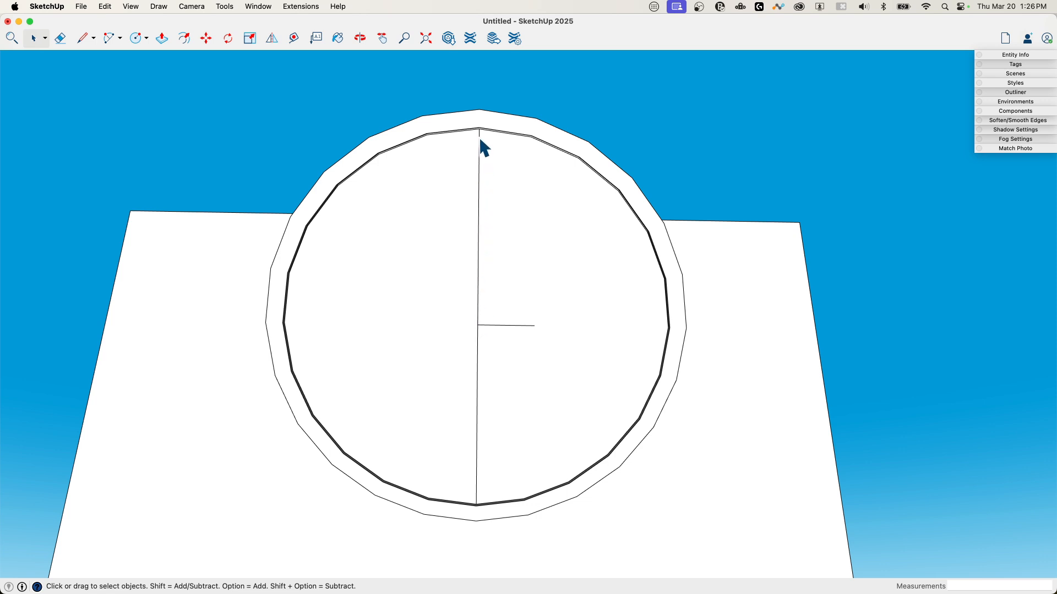
{"action": "mouse_move", "coordinate": [418, 145]}
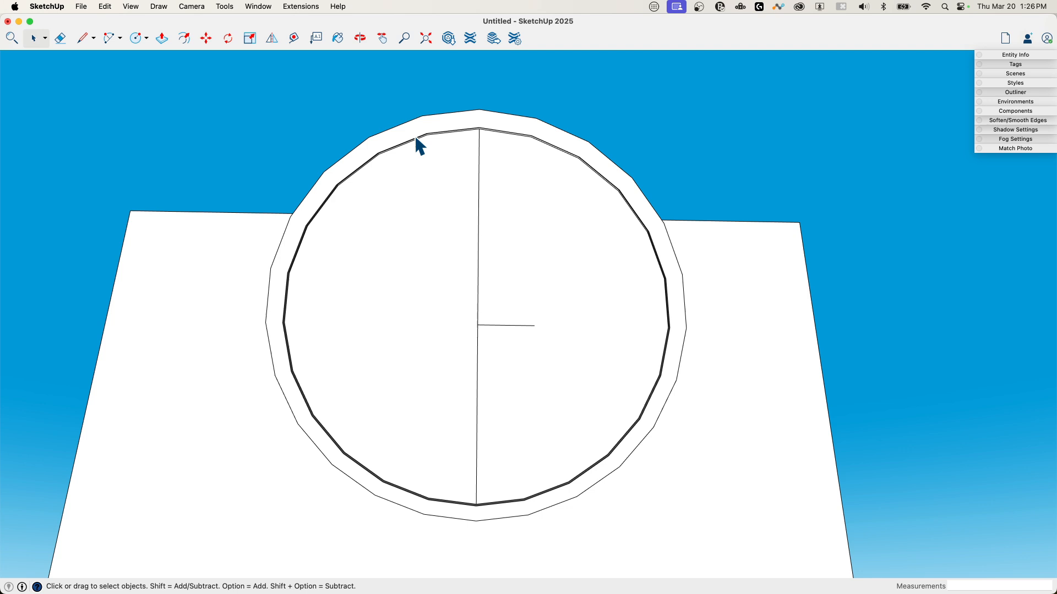
{"action": "mouse_move", "coordinate": [489, 171]}
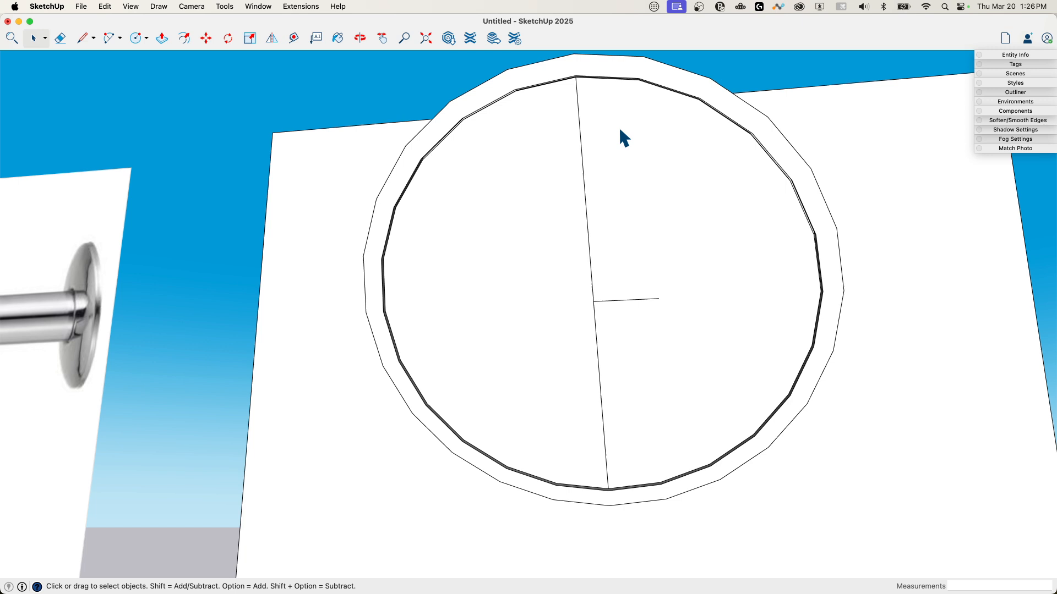
{"action": "left_click", "coordinate": [60, 38]}
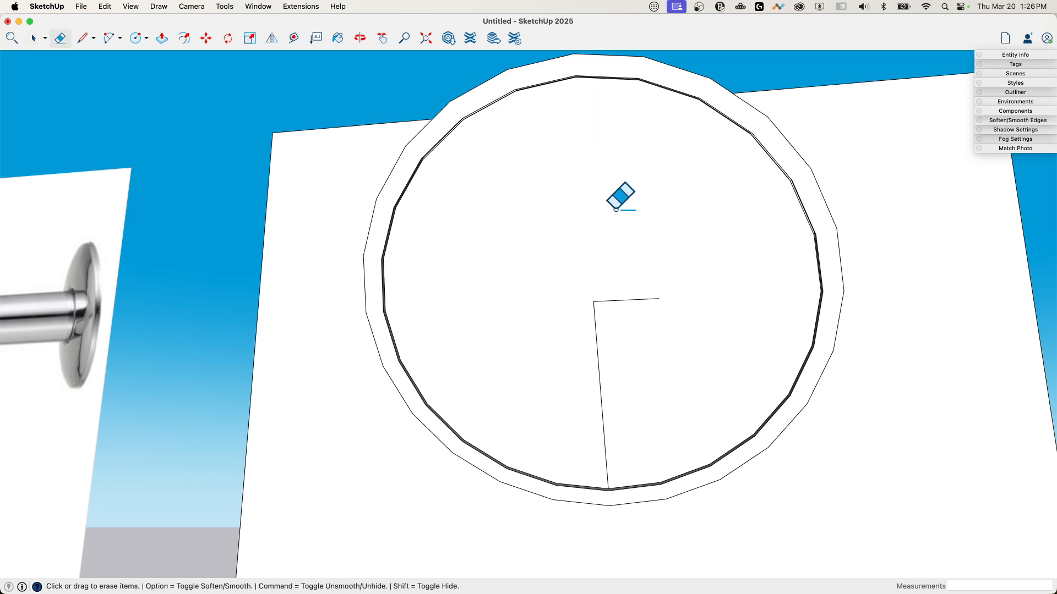
Step: Draw three small spray-hole circles along the radius and erase the leftover guide line
{"action": "left_click", "coordinate": [136, 39]}
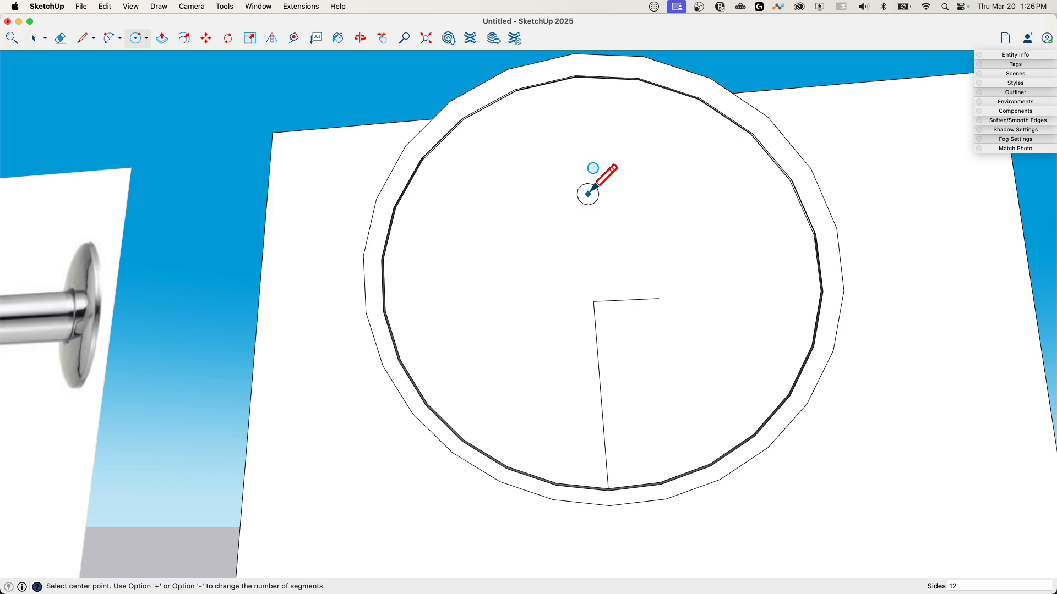
{"action": "mouse_move", "coordinate": [578, 79]}
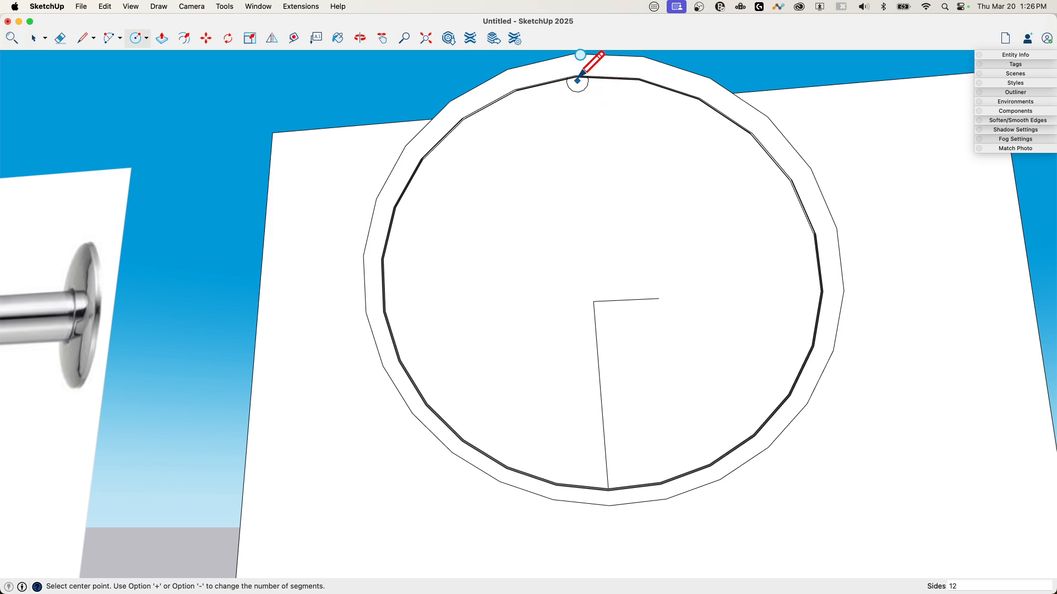
{"action": "mouse_move", "coordinate": [593, 301]}
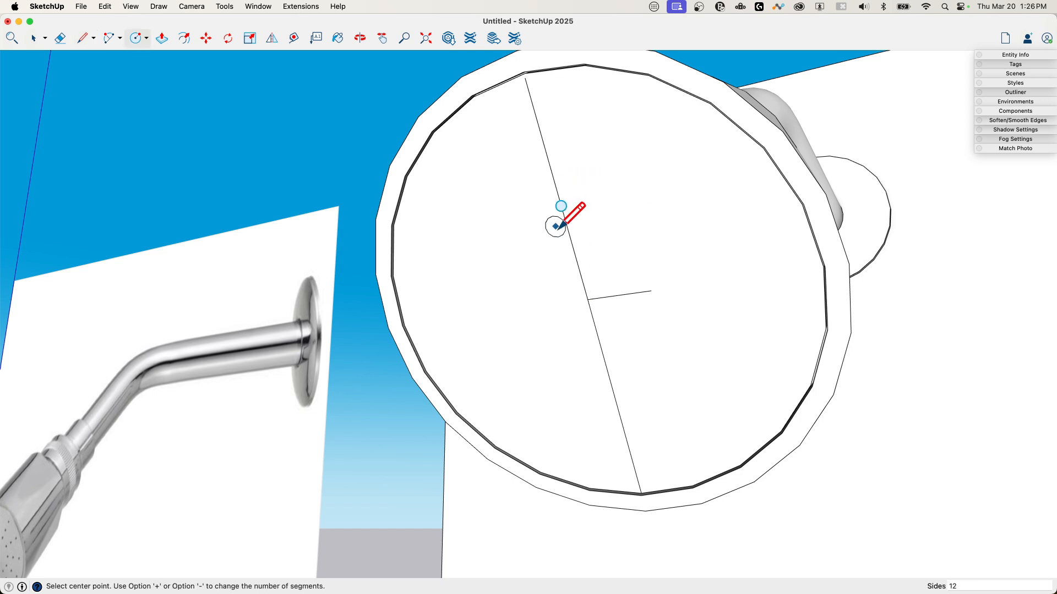
{"action": "mouse_move", "coordinate": [571, 246]}
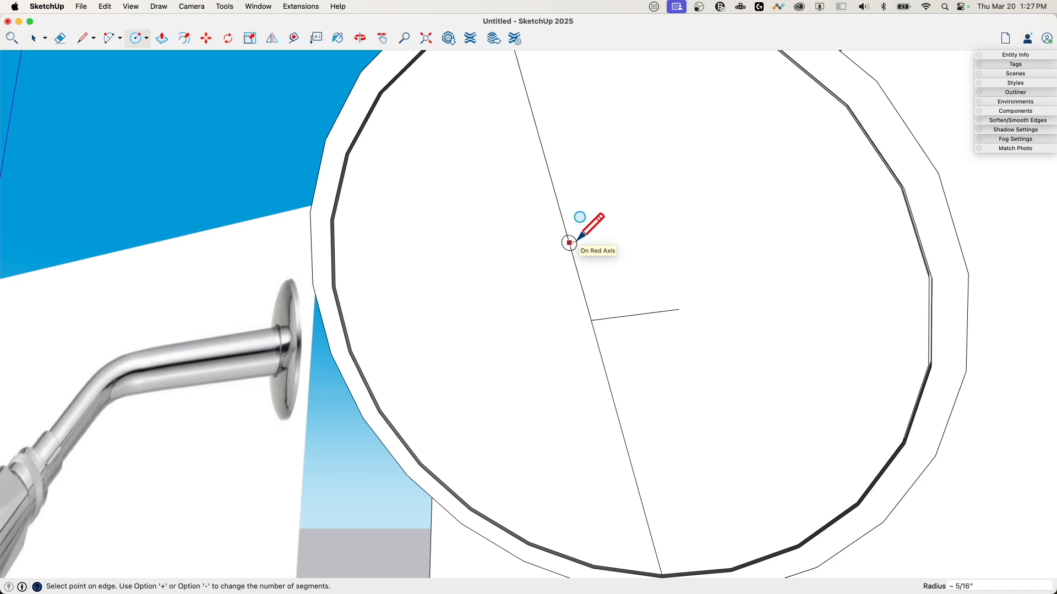
{"action": "left_click", "coordinate": [32, 37]}
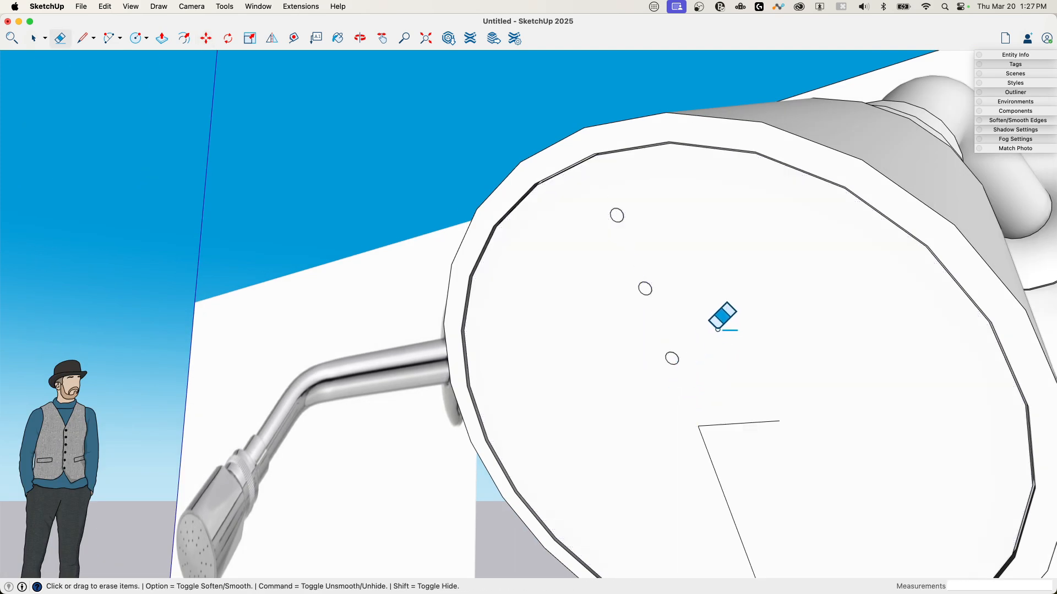
{"action": "left_click", "coordinate": [33, 38]}
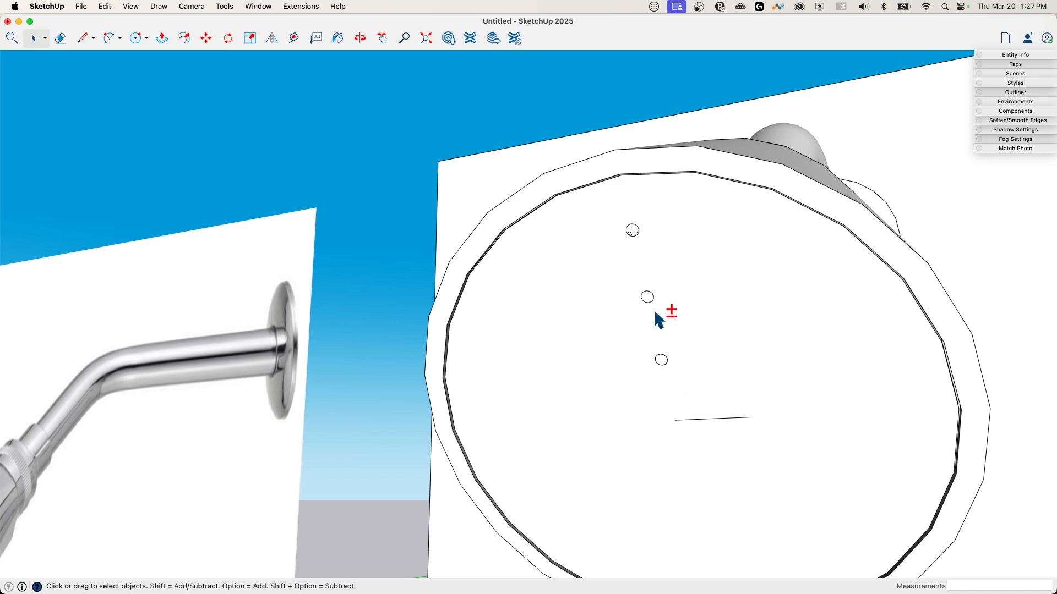
Step: Rotate-copy the row of spray holes around the face centre into a full ring
{"action": "left_click", "coordinate": [227, 37]}
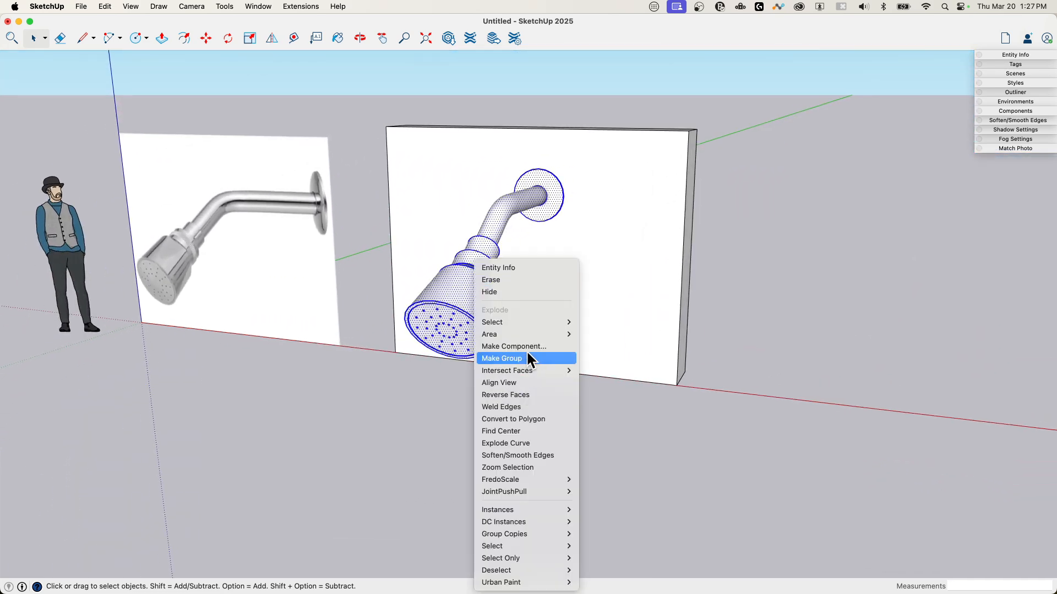
Step: Make the plate, pipe and holed head into a single group
{"action": "left_click", "coordinate": [501, 357]}
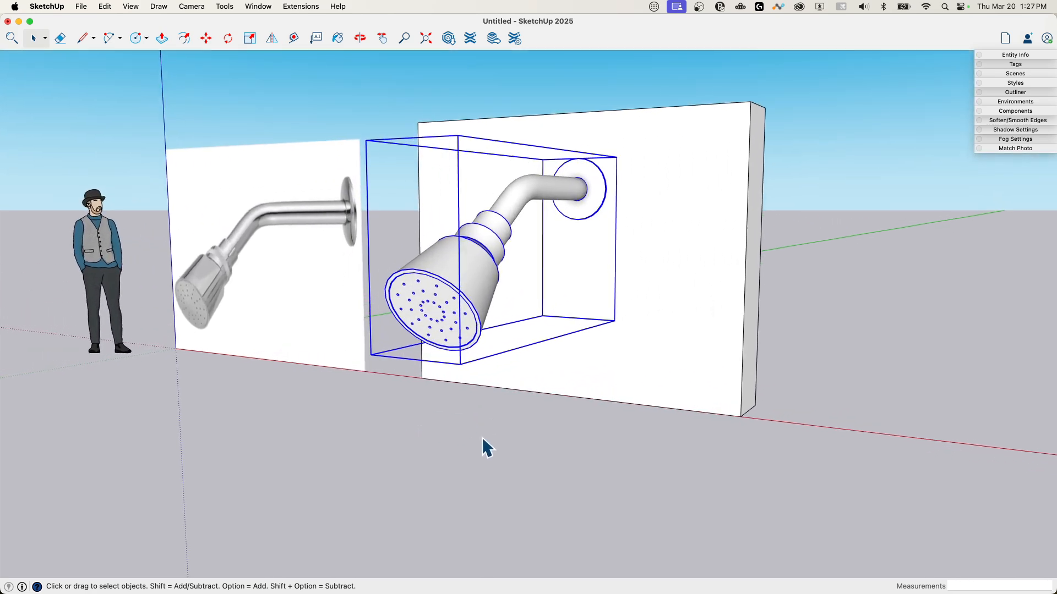